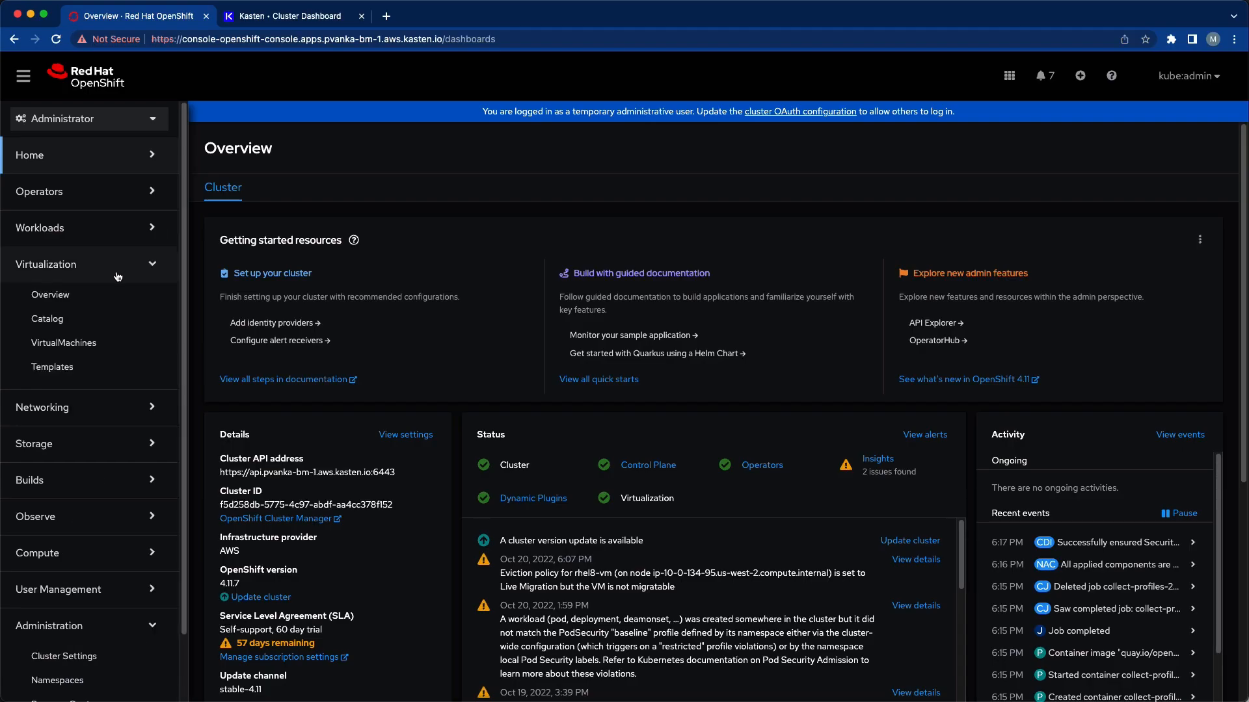
# - Open the rhel8-vm virtual machine's details page from VirtualMachines in project app1
pyautogui.click(64, 343)
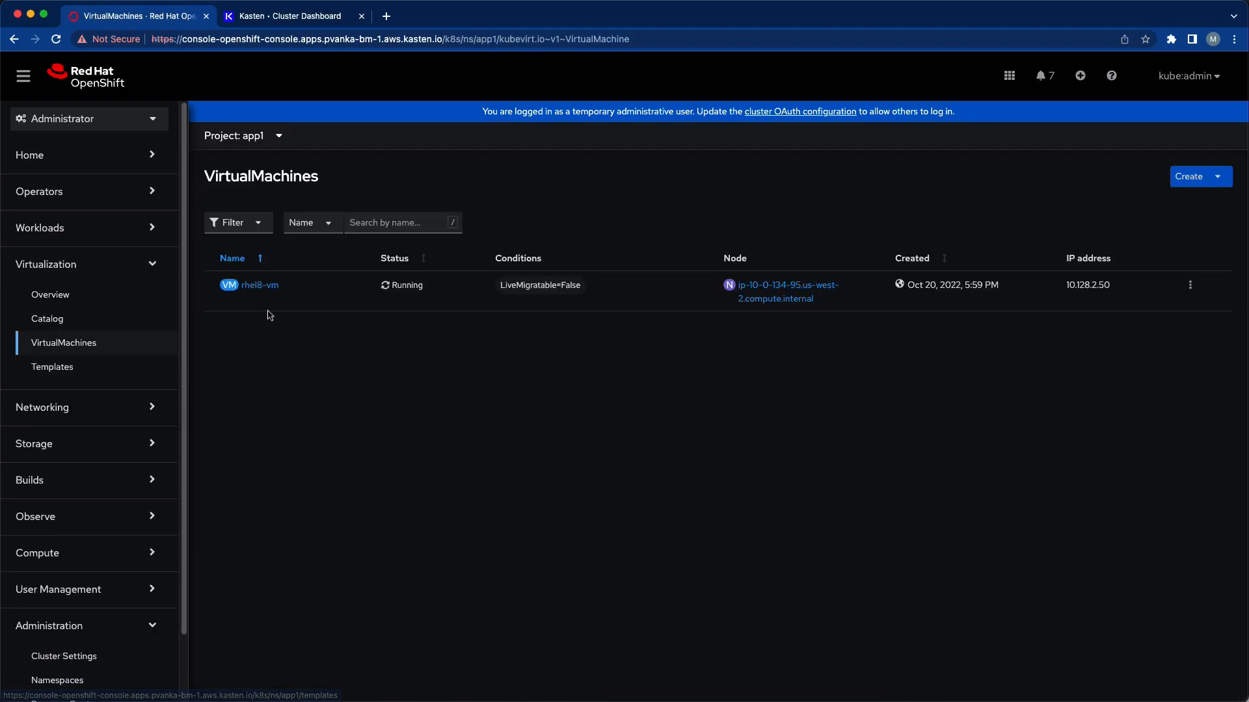
pyautogui.moveTo(258, 285)
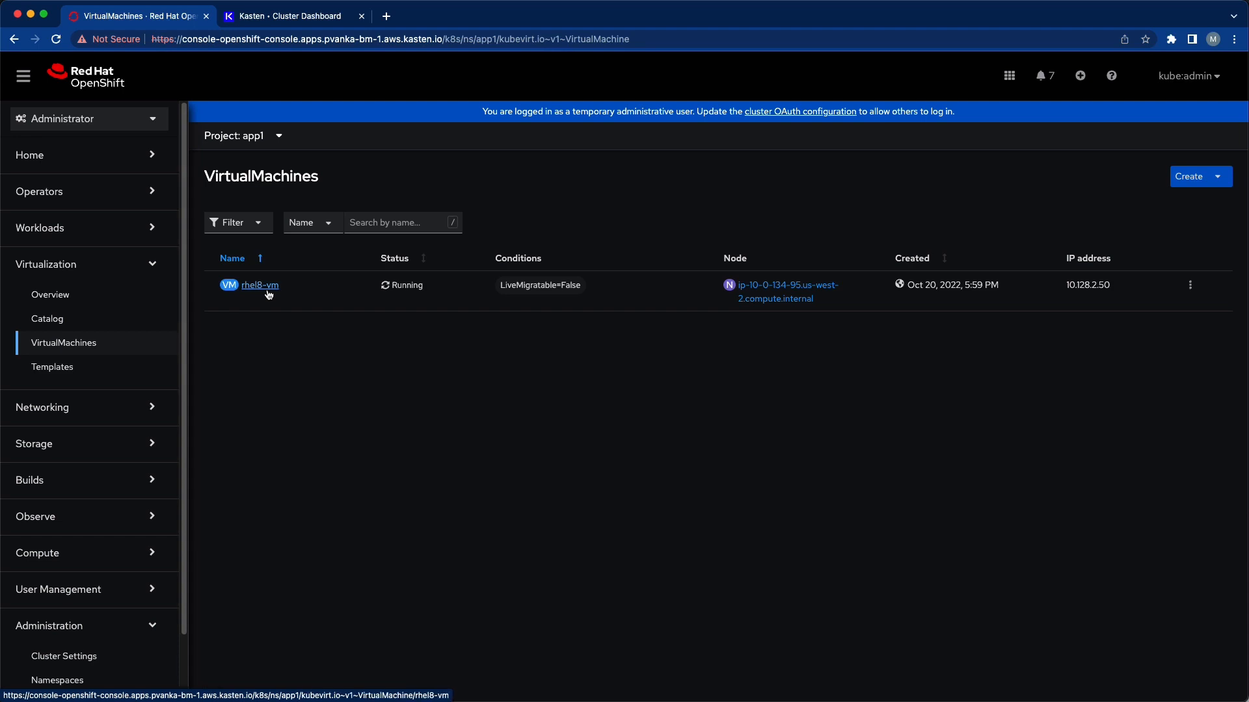
pyautogui.click(258, 284)
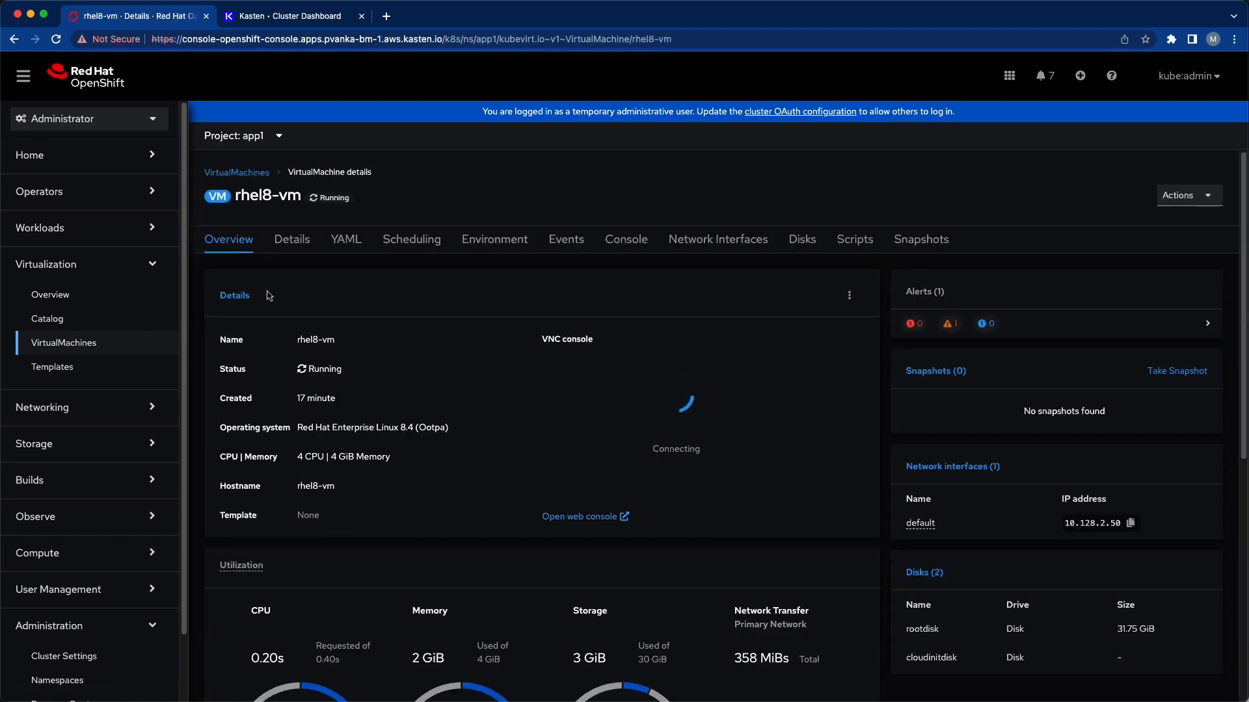
pyautogui.moveTo(418, 224)
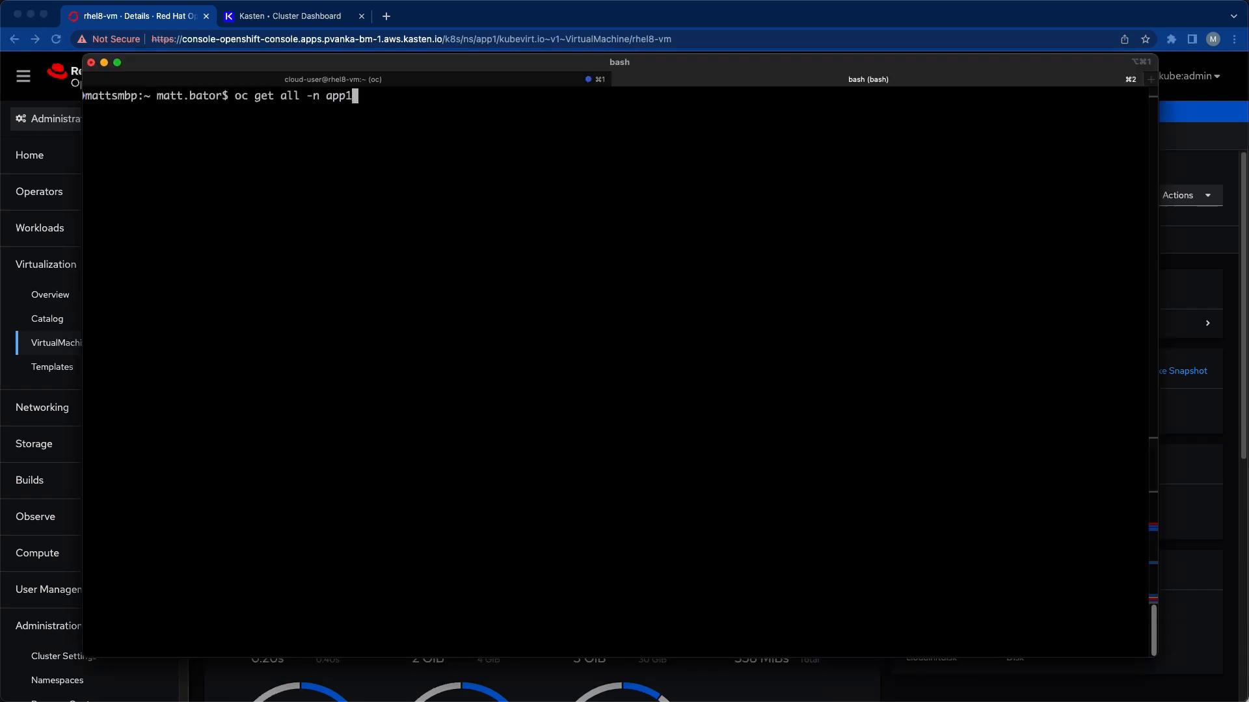
# - Run 'oc get all -n app1' to list every resource in app1
pyautogui.press('Return')
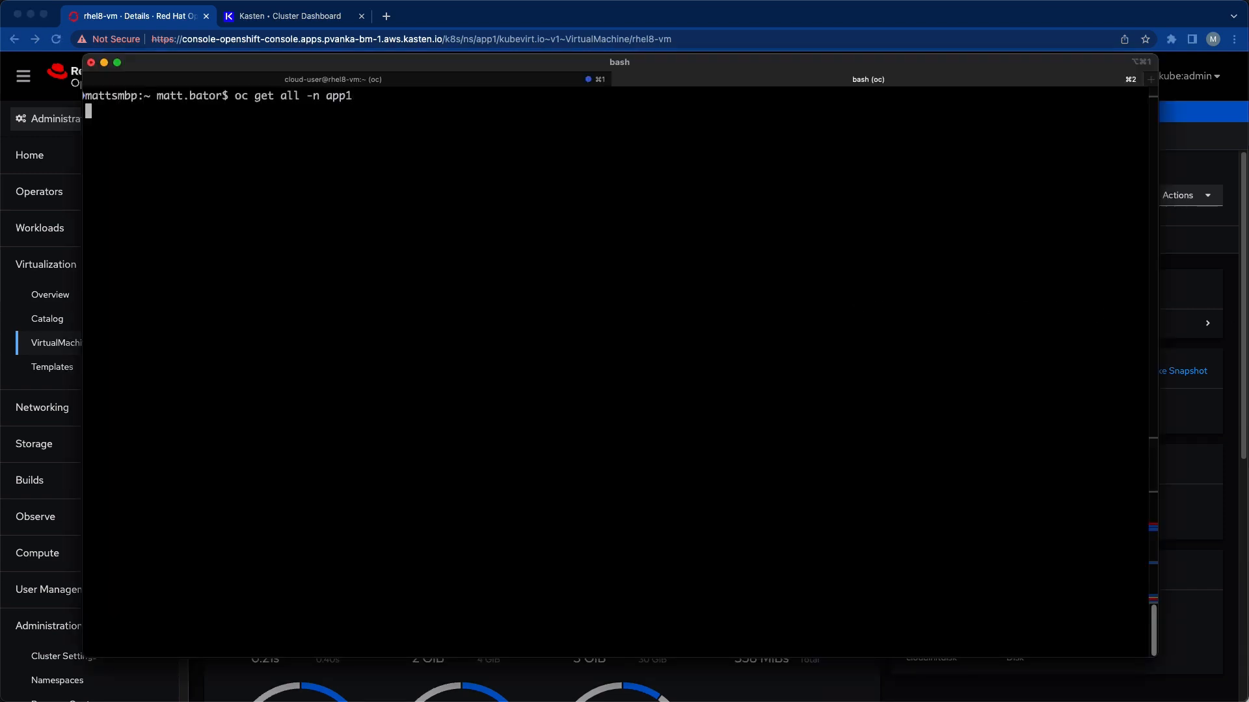
pyautogui.press('Return')
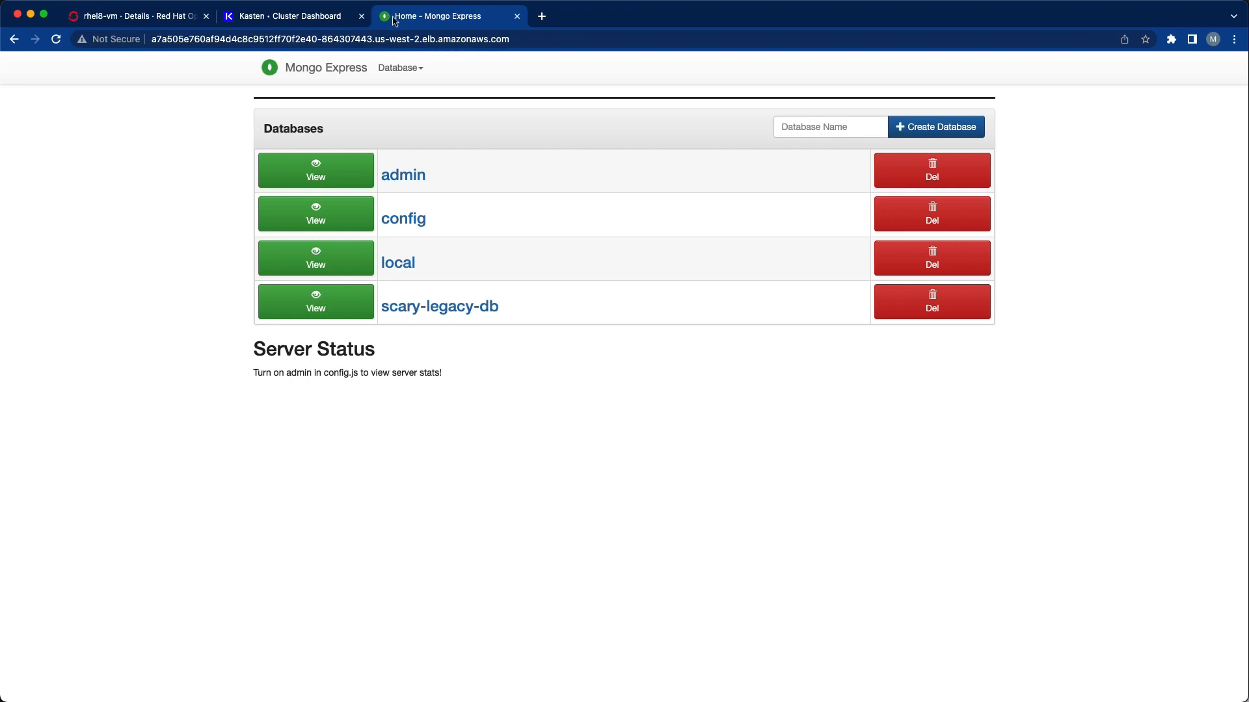
pyautogui.moveTo(439, 306)
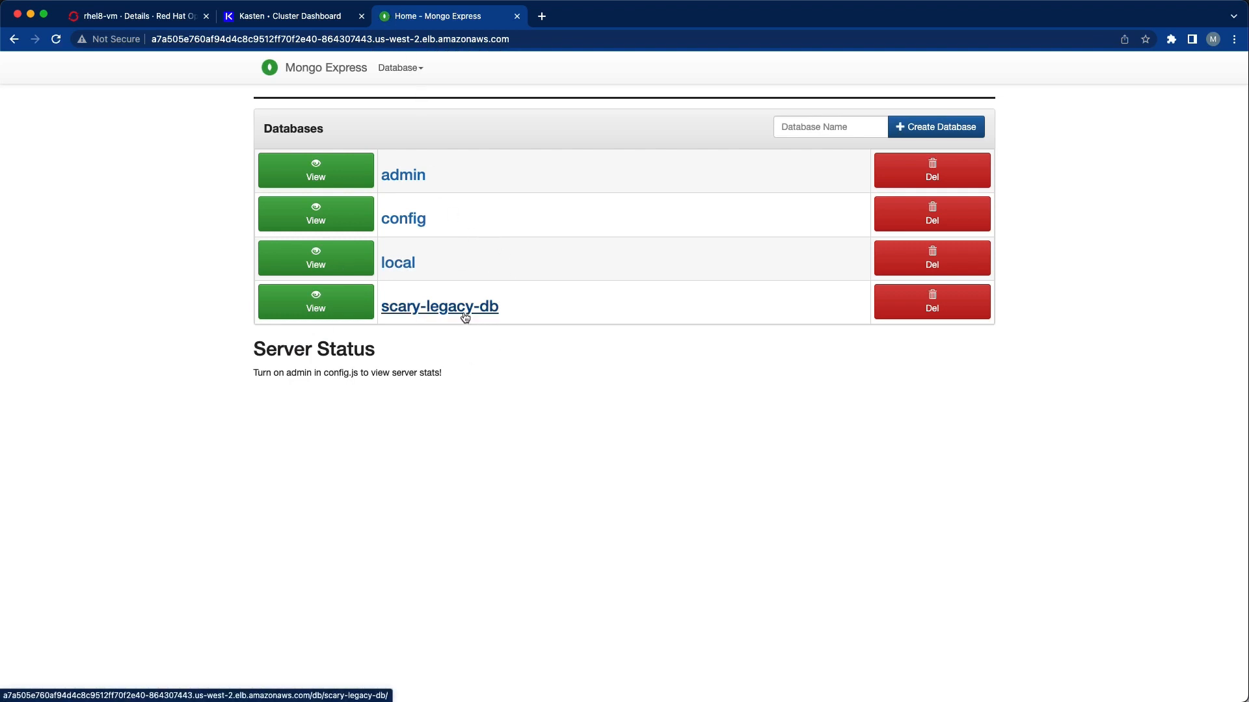
# - View col1's six documents in scary-legacy-db, then start a Kasten policy for app1
pyautogui.click(439, 305)
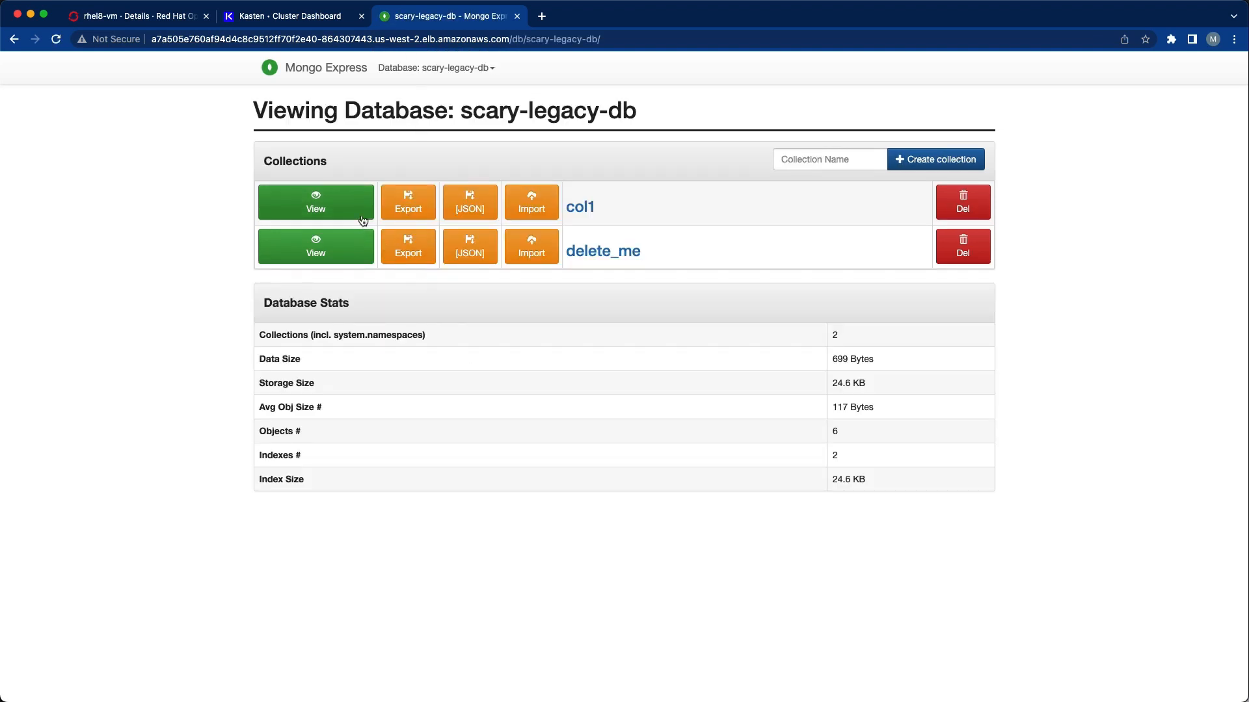
pyautogui.click(316, 203)
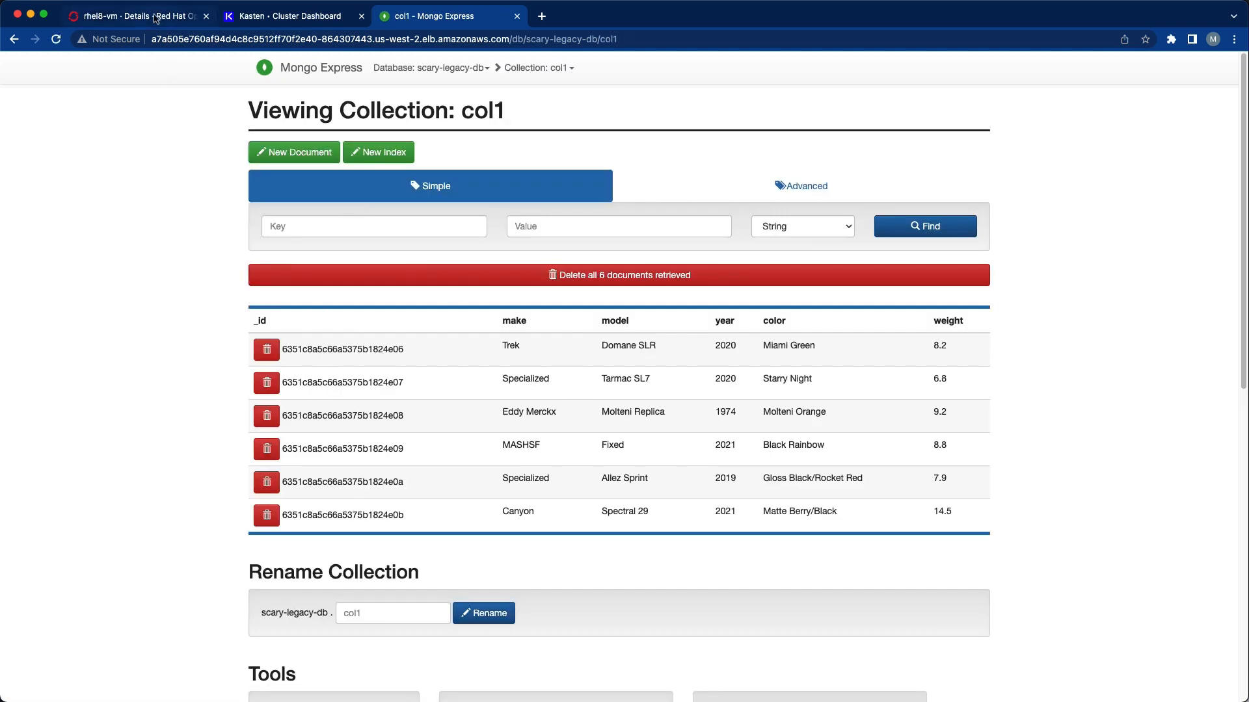
pyautogui.click(287, 16)
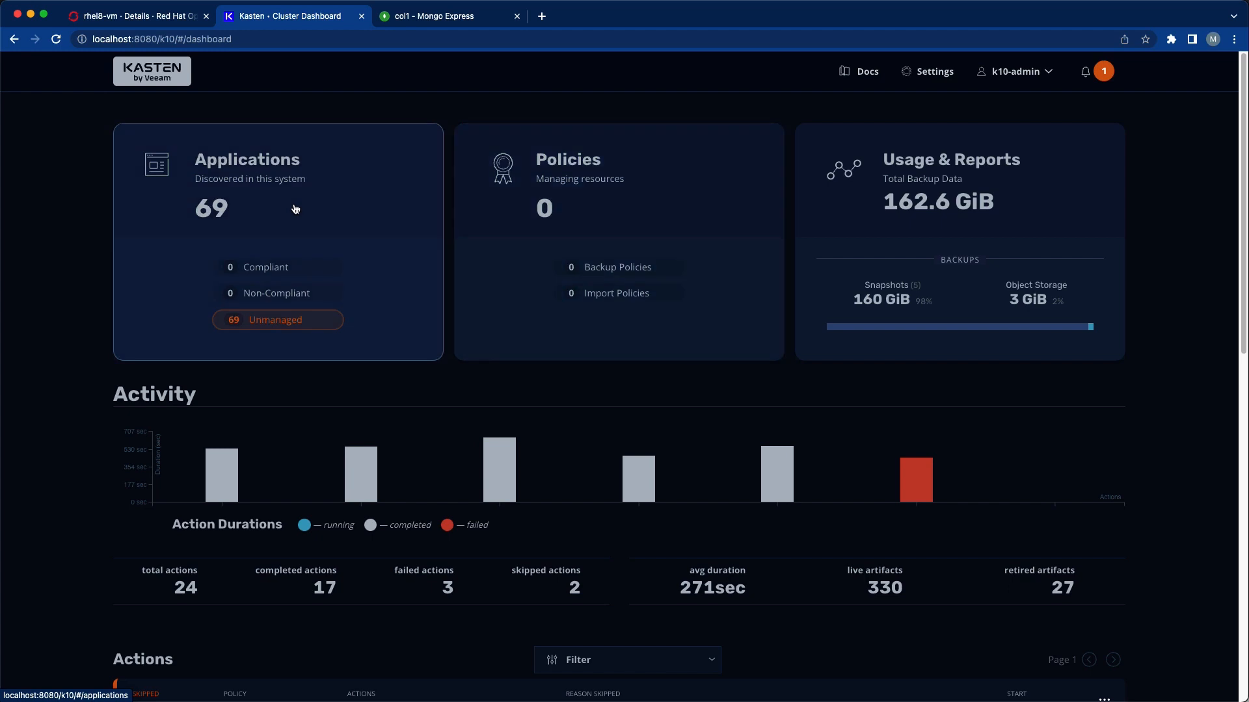
pyautogui.click(247, 160)
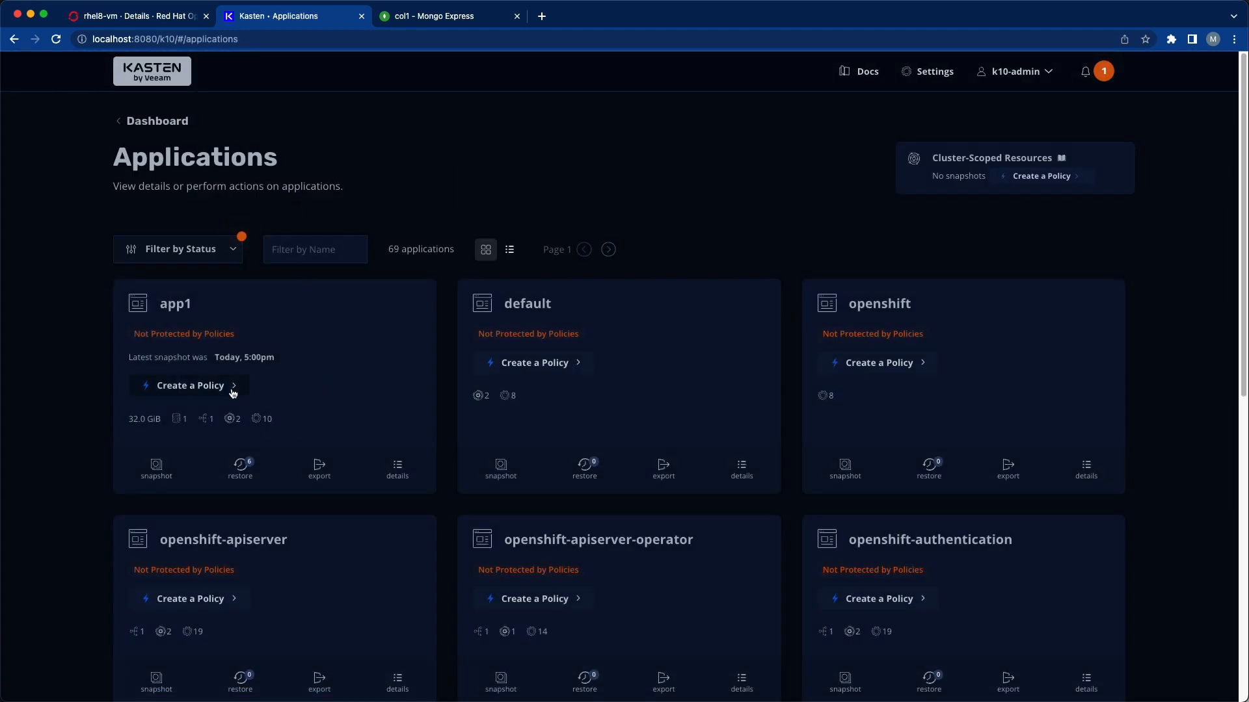
pyautogui.click(191, 386)
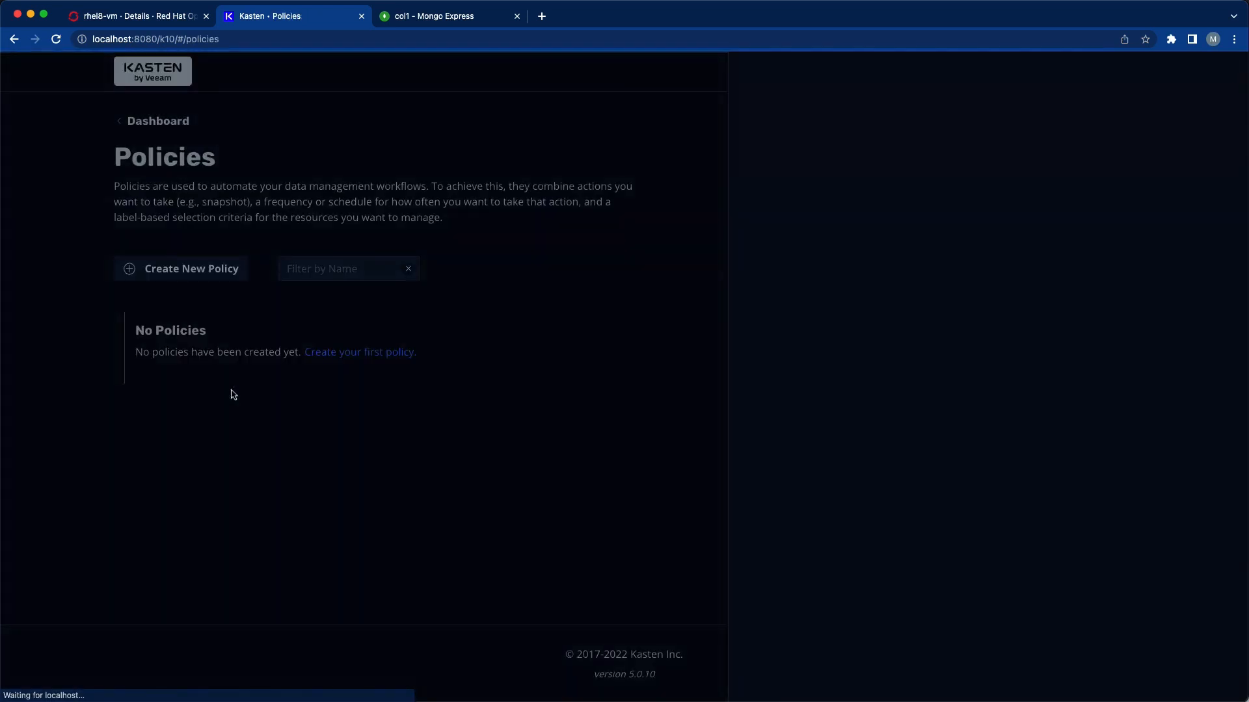
# - Create the hourly app1-backup policy with snapshot exports enabled, excluding virtualmachineinstances
pyautogui.click(179, 268)
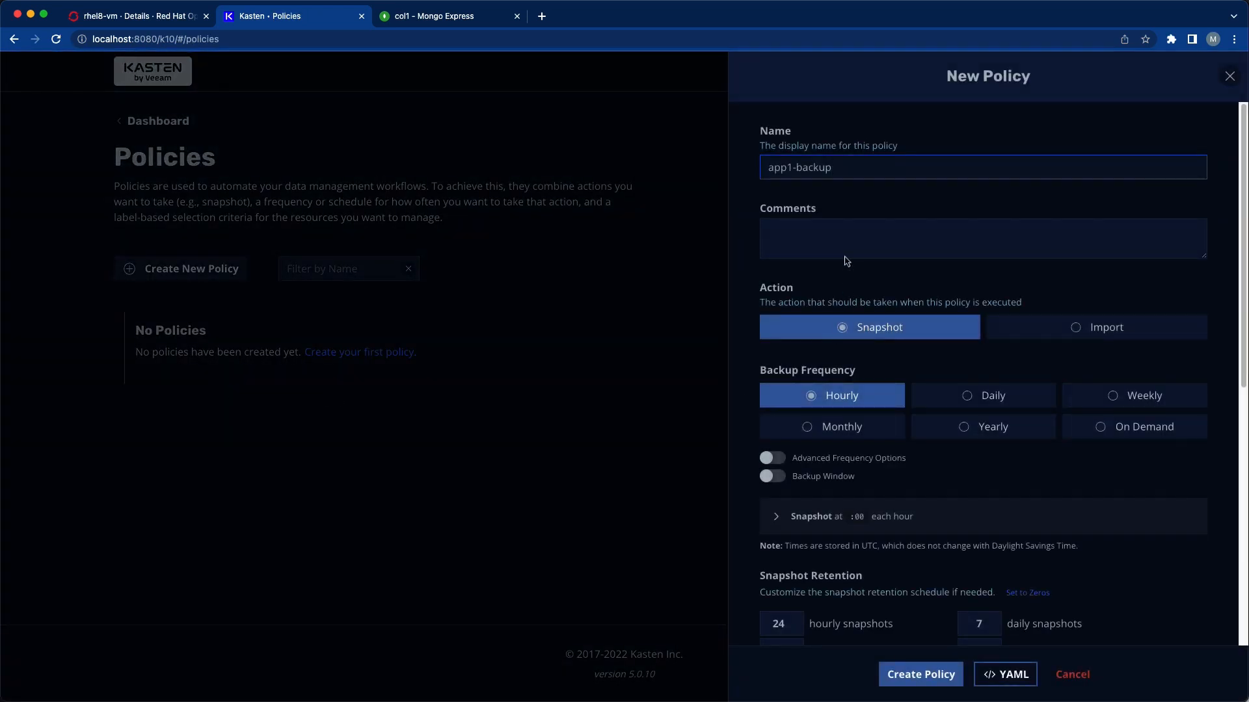
pyautogui.moveTo(854, 396)
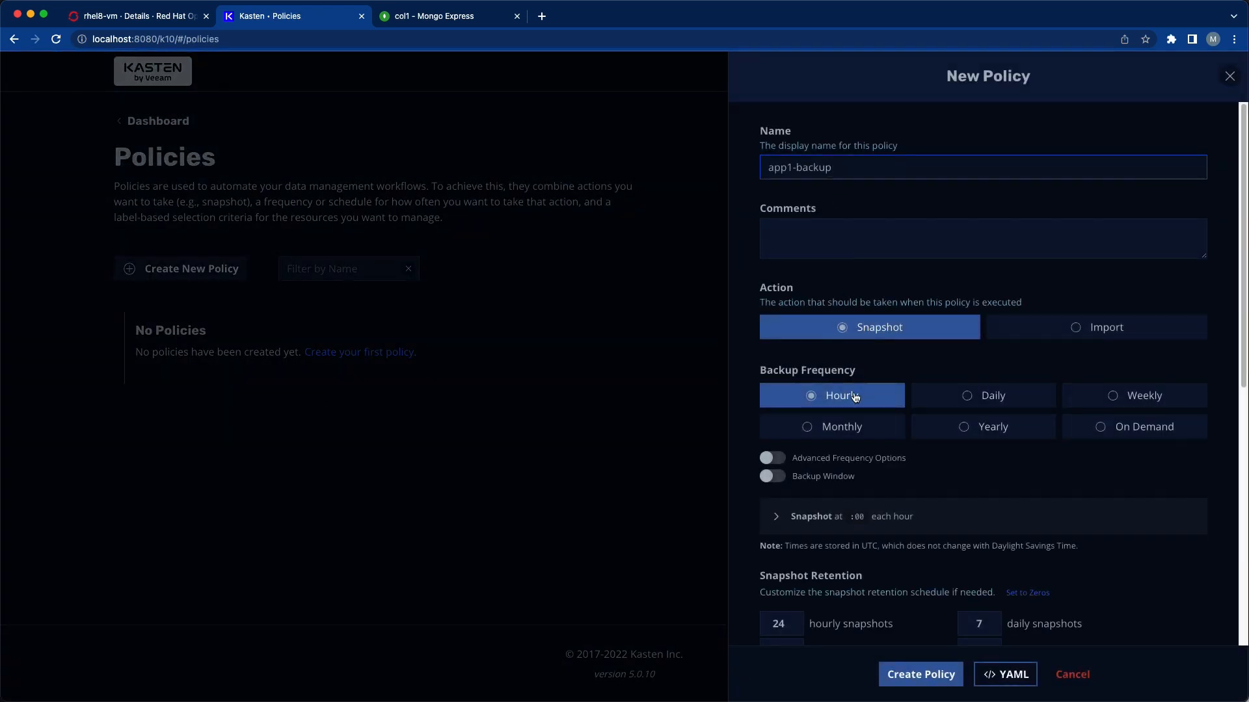
pyautogui.scroll(-3)
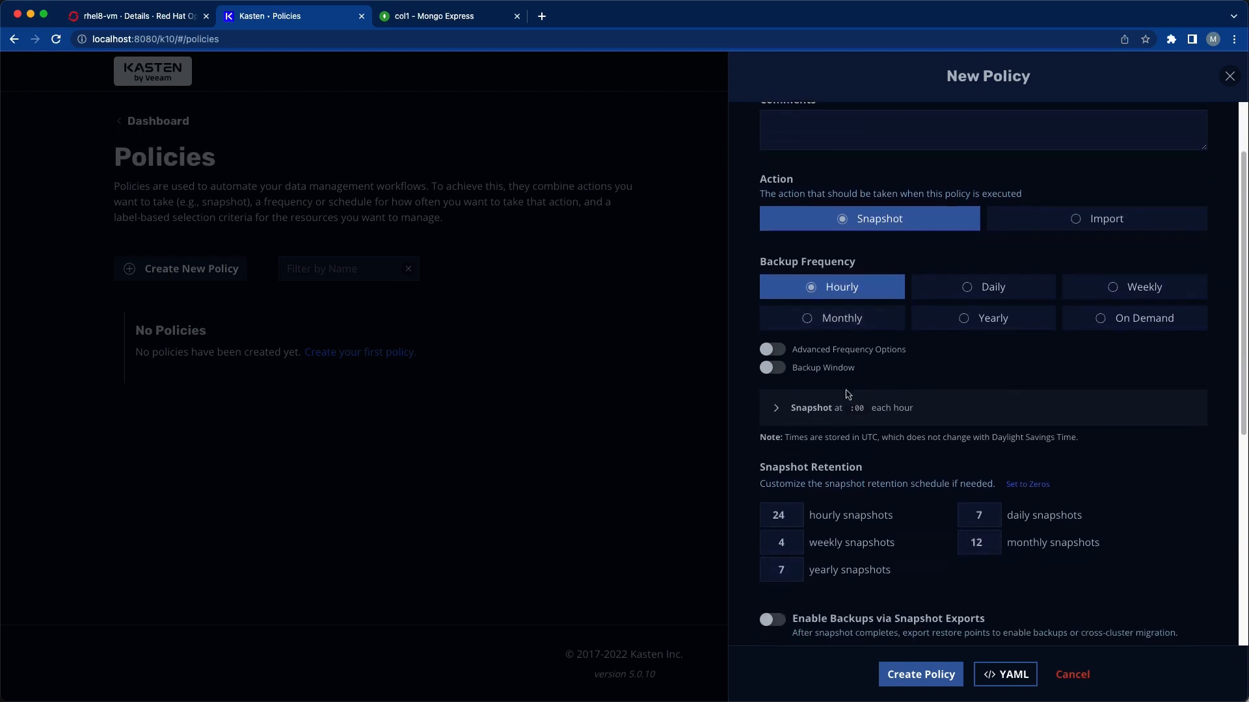
pyautogui.scroll(-3)
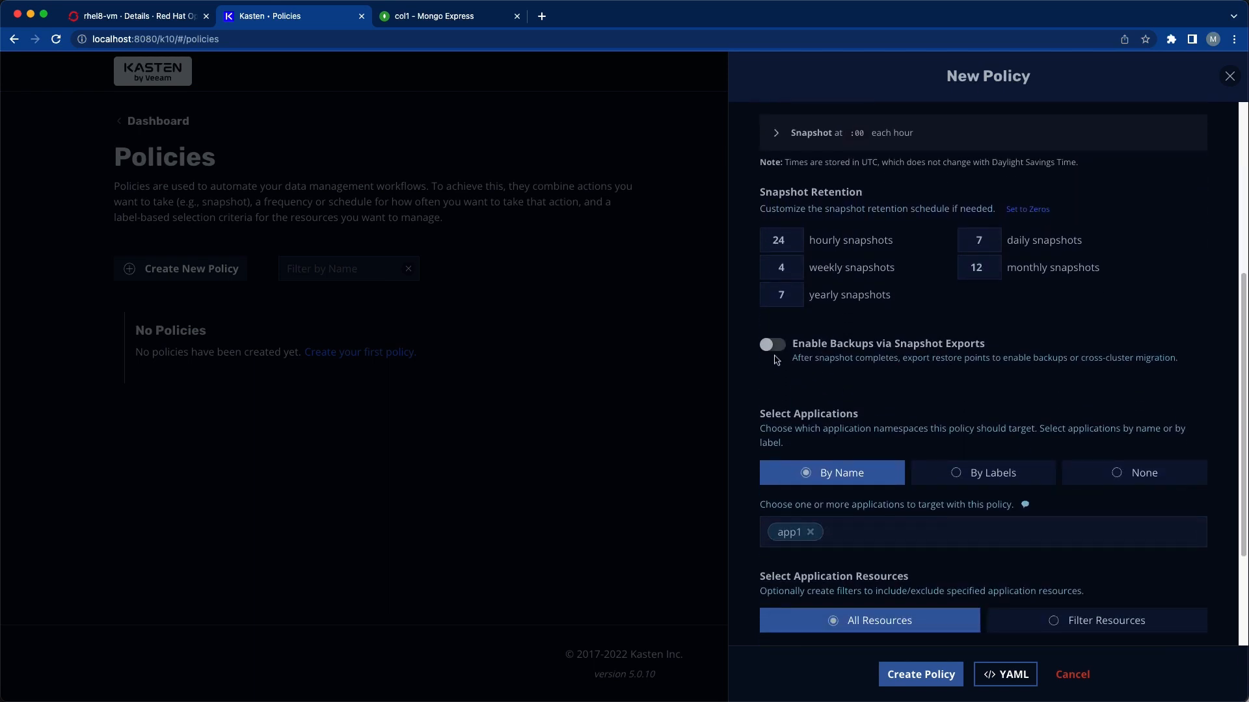
pyautogui.click(772, 344)
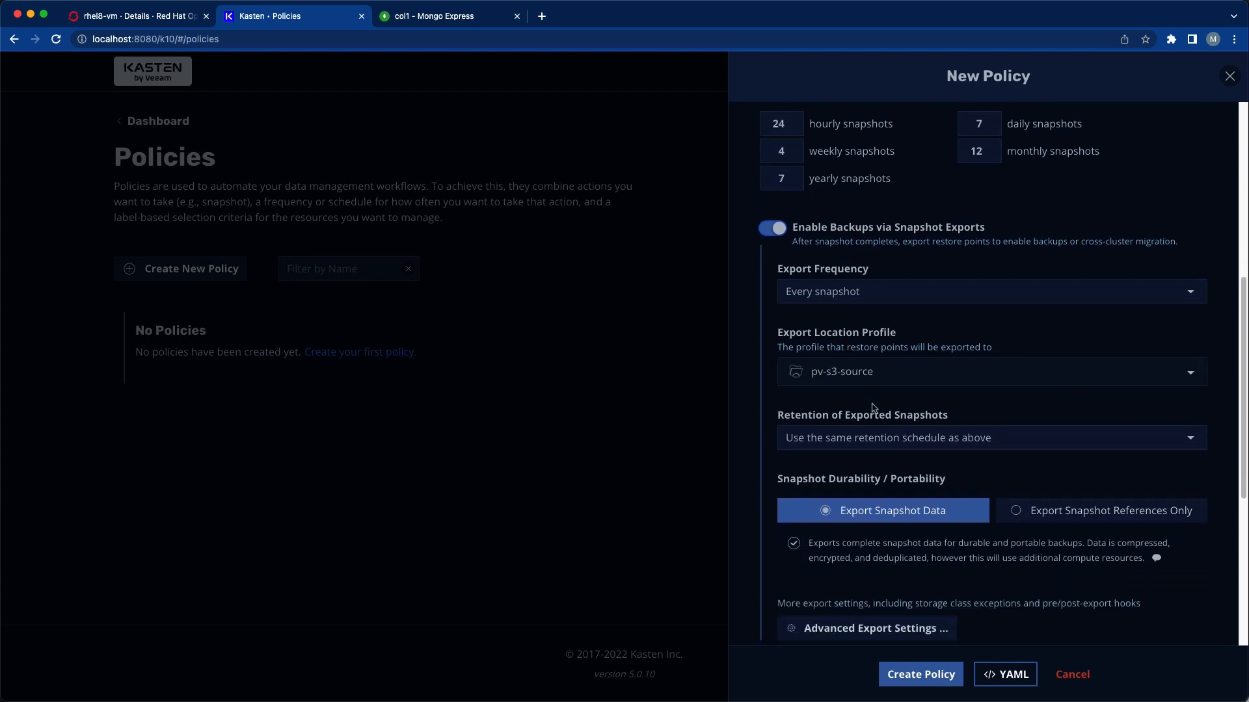
pyautogui.scroll(-3)
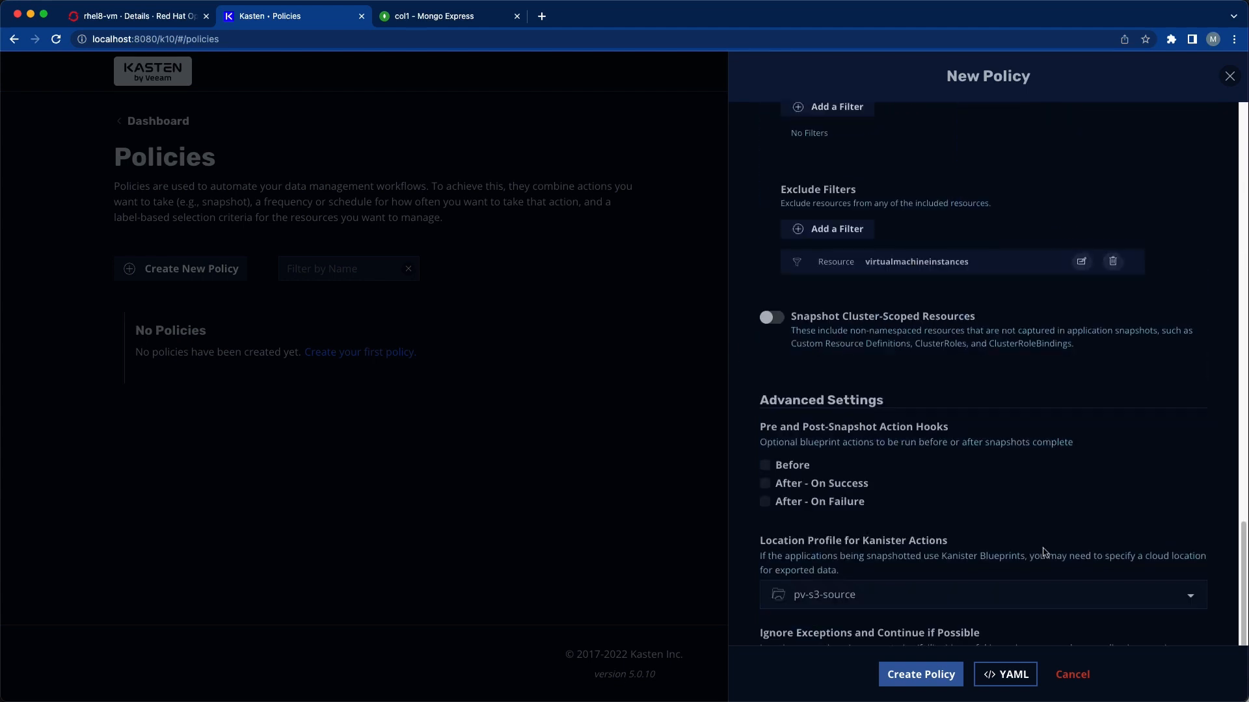
pyautogui.click(919, 674)
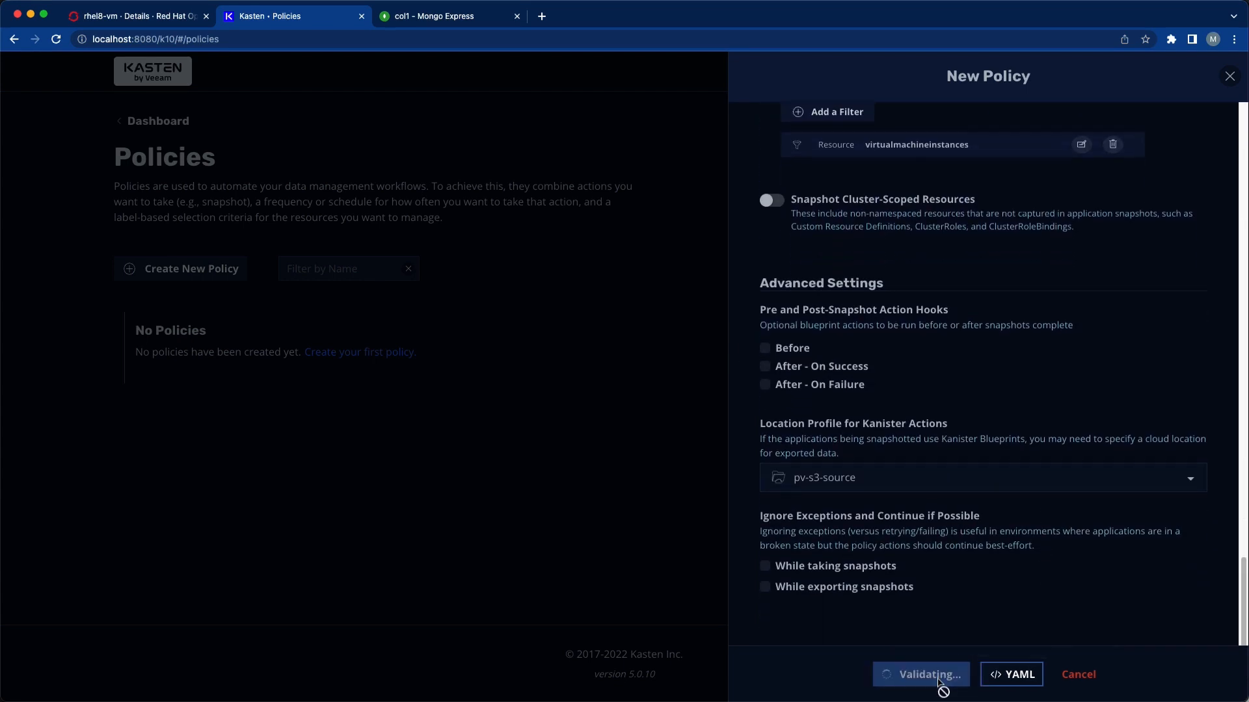
pyautogui.click(919, 674)
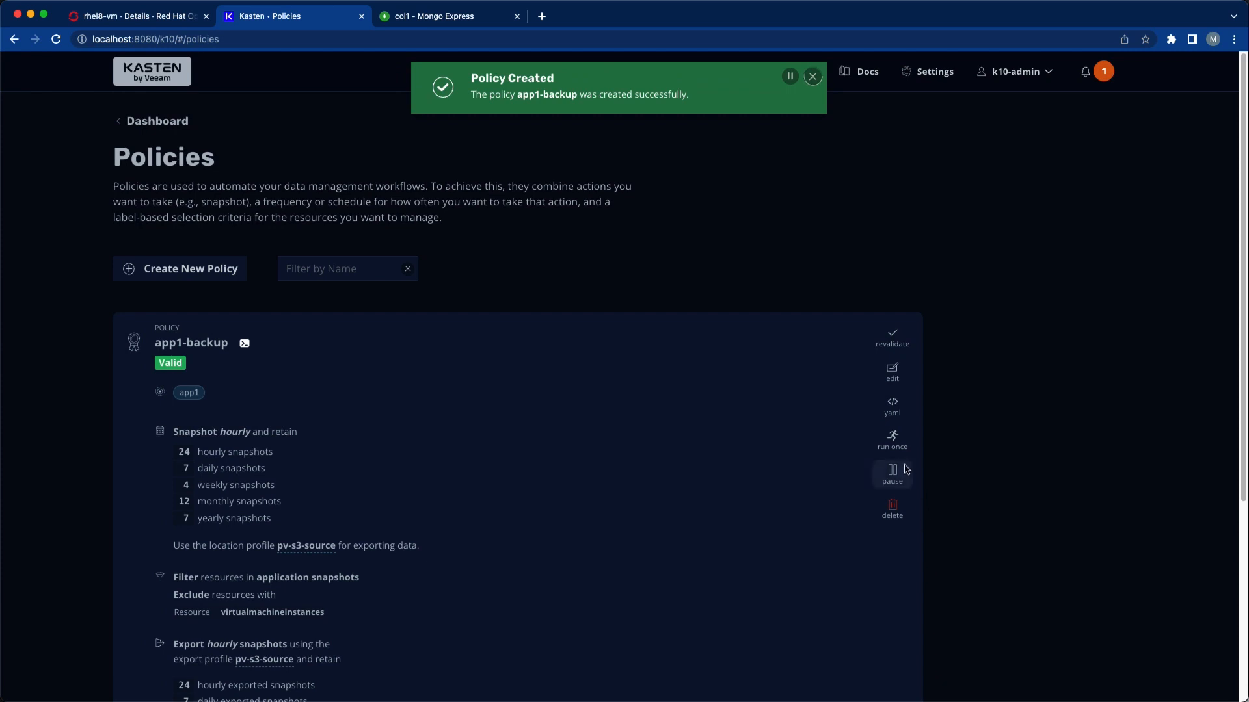
# - Run the app1-backup policy once and follow its activity on the dashboard
pyautogui.click(892, 436)
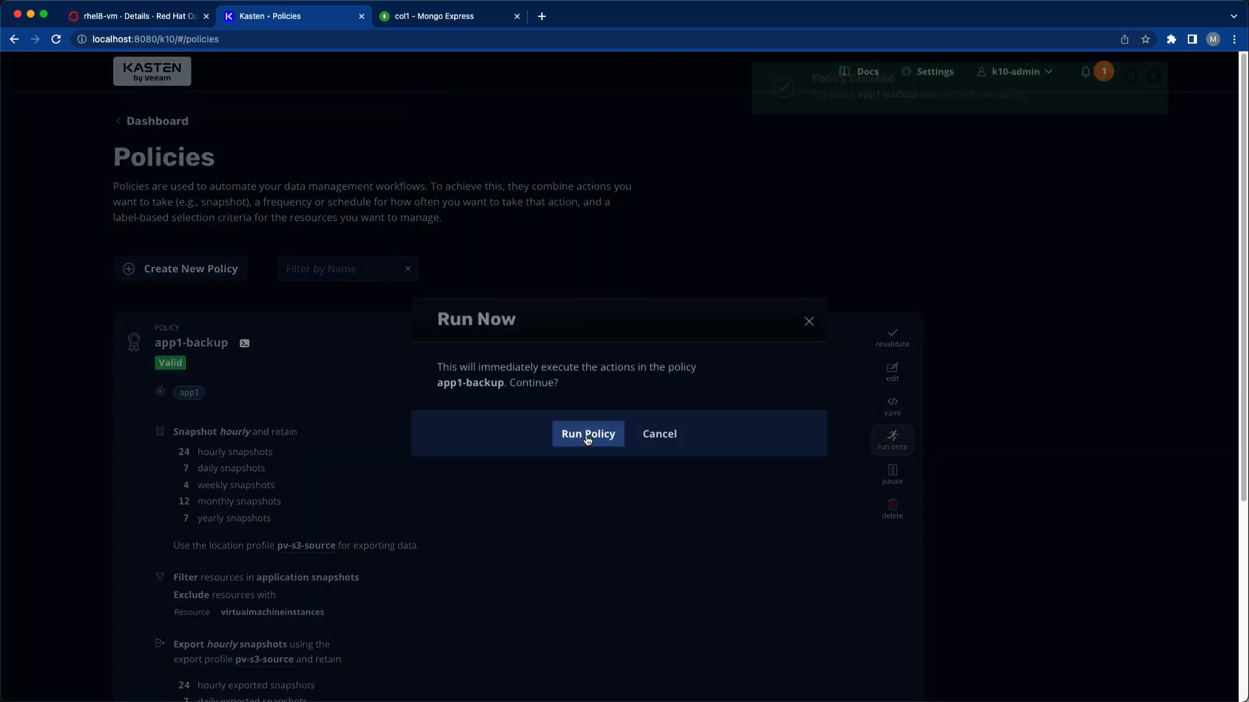
pyautogui.click(588, 433)
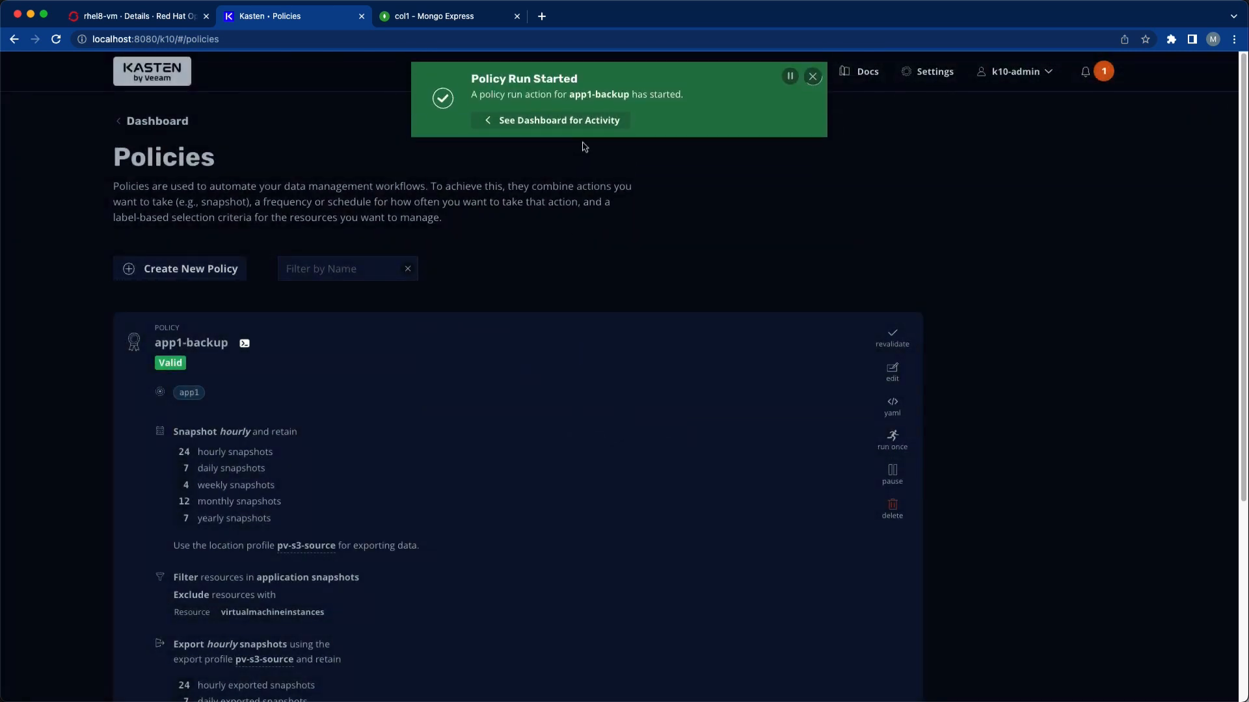
pyautogui.click(558, 120)
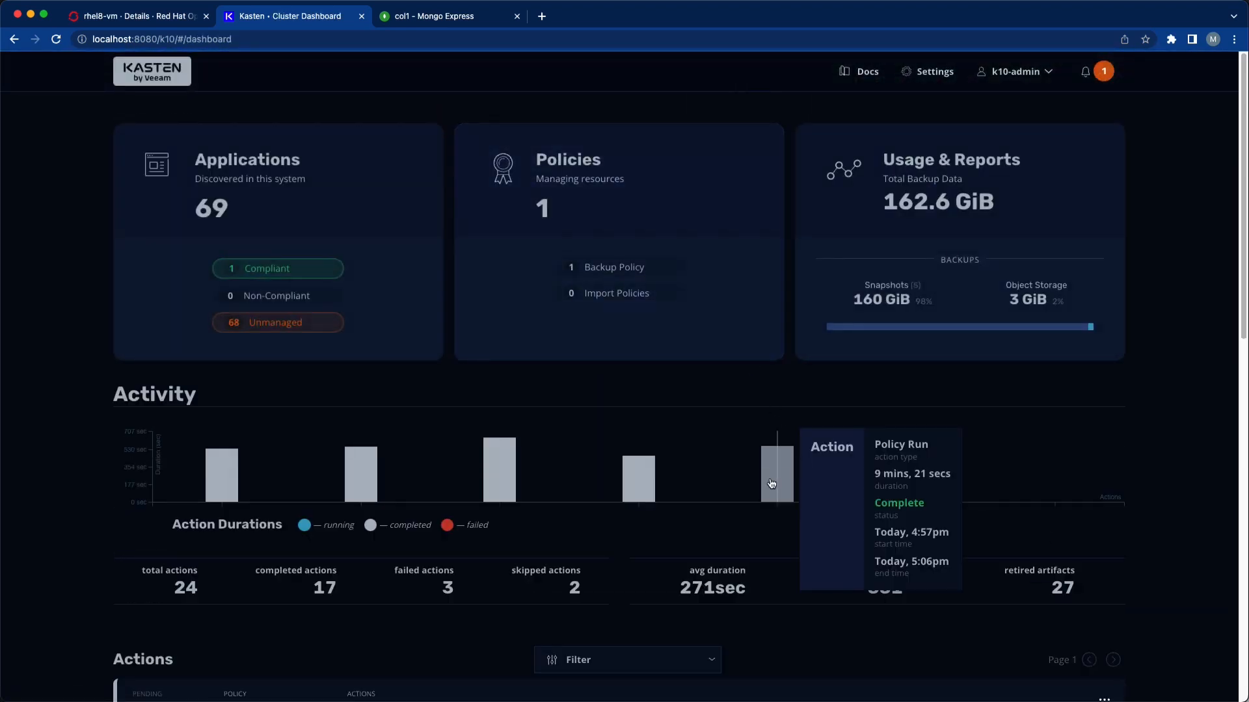
# - Open the pending app1-backup Policy Run entry under the dashboard's Actions
pyautogui.scroll(-3)
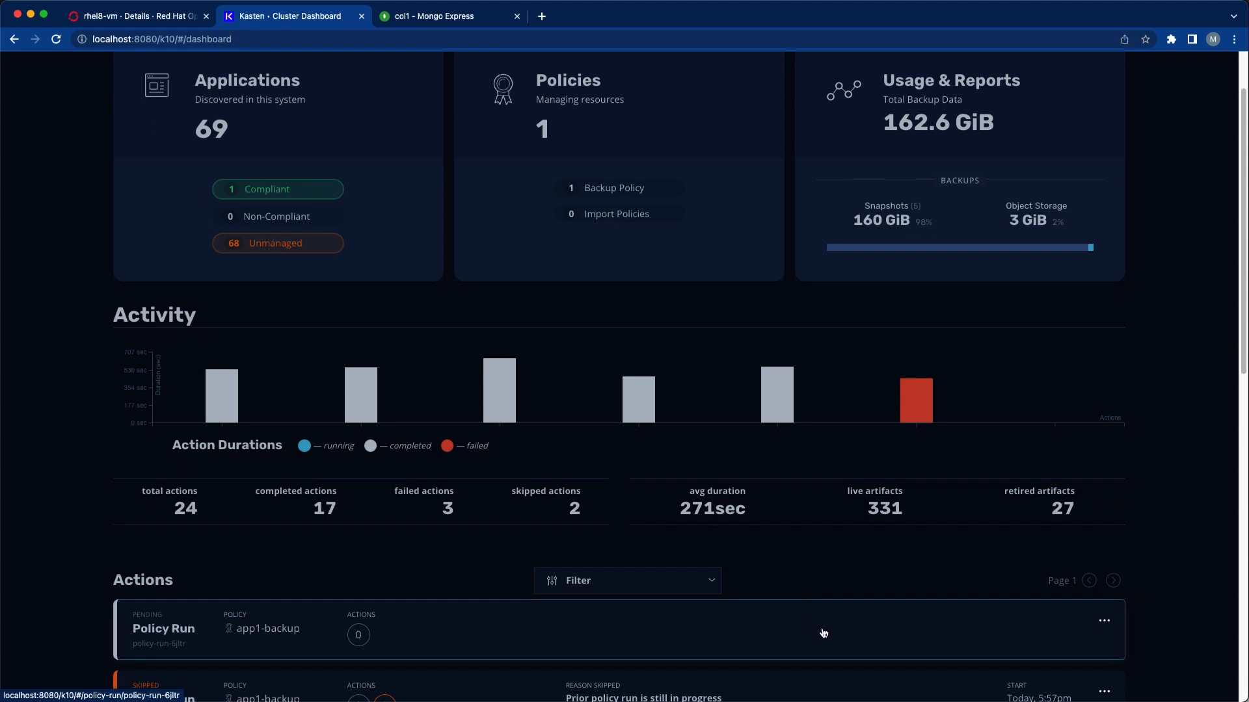
pyautogui.click(163, 628)
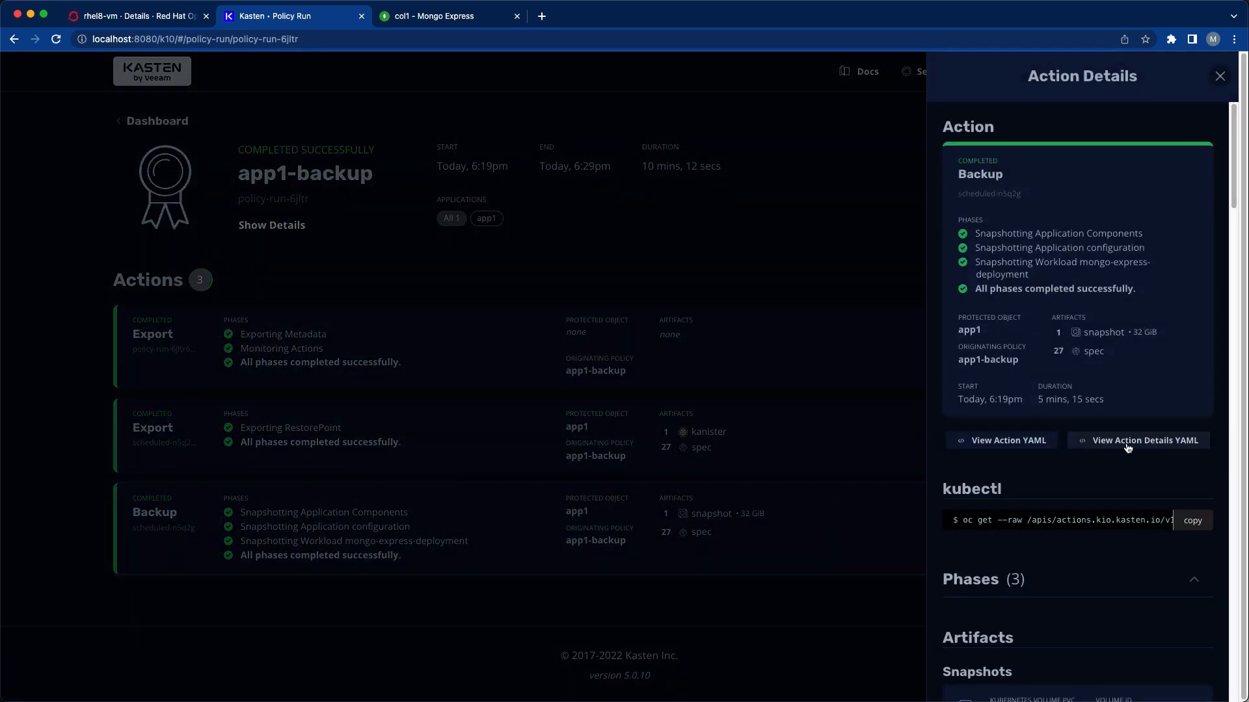
# - Scroll through the backed-up app1 artifacts, including rhel8-vm, then close Action Details
pyautogui.scroll(-3)
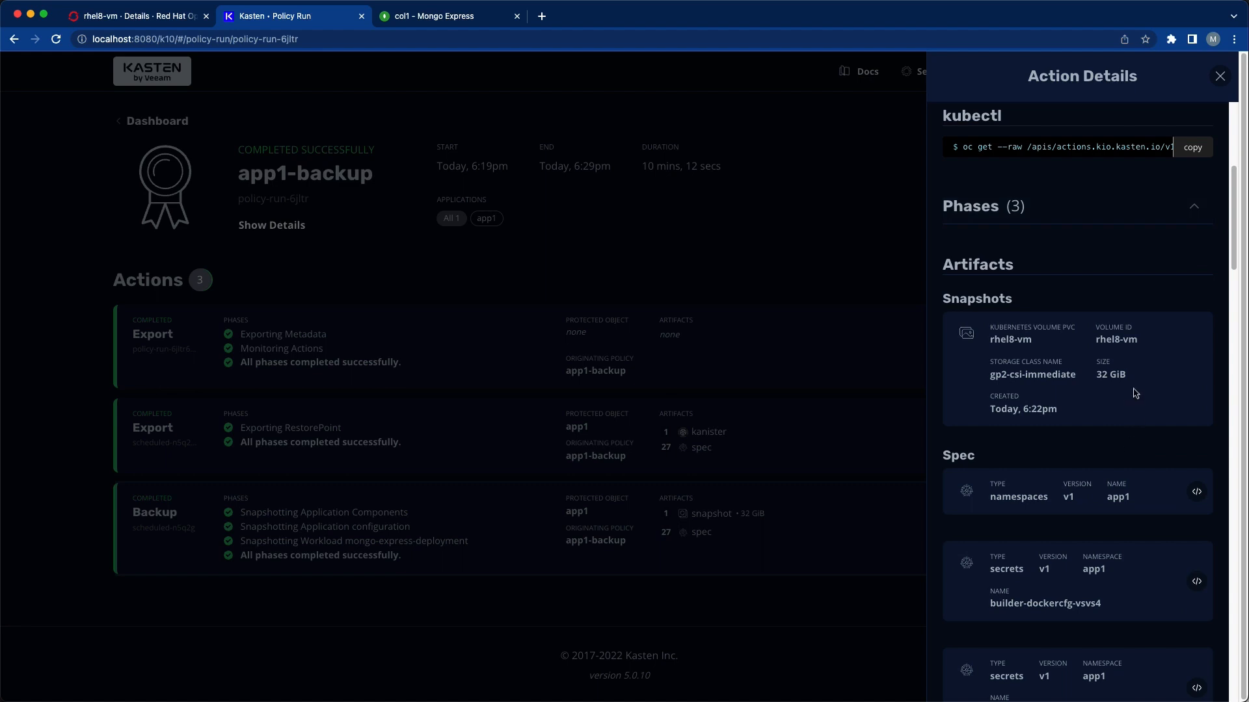
pyautogui.scroll(-3)
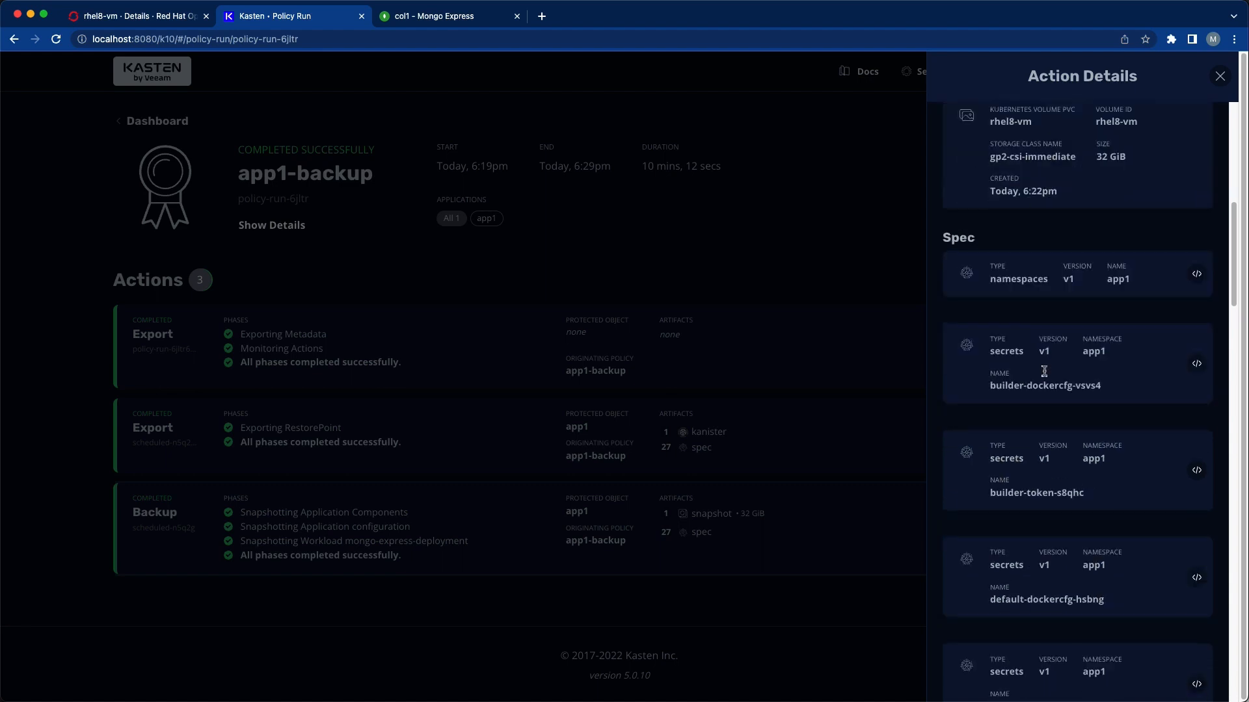
pyautogui.scroll(-3)
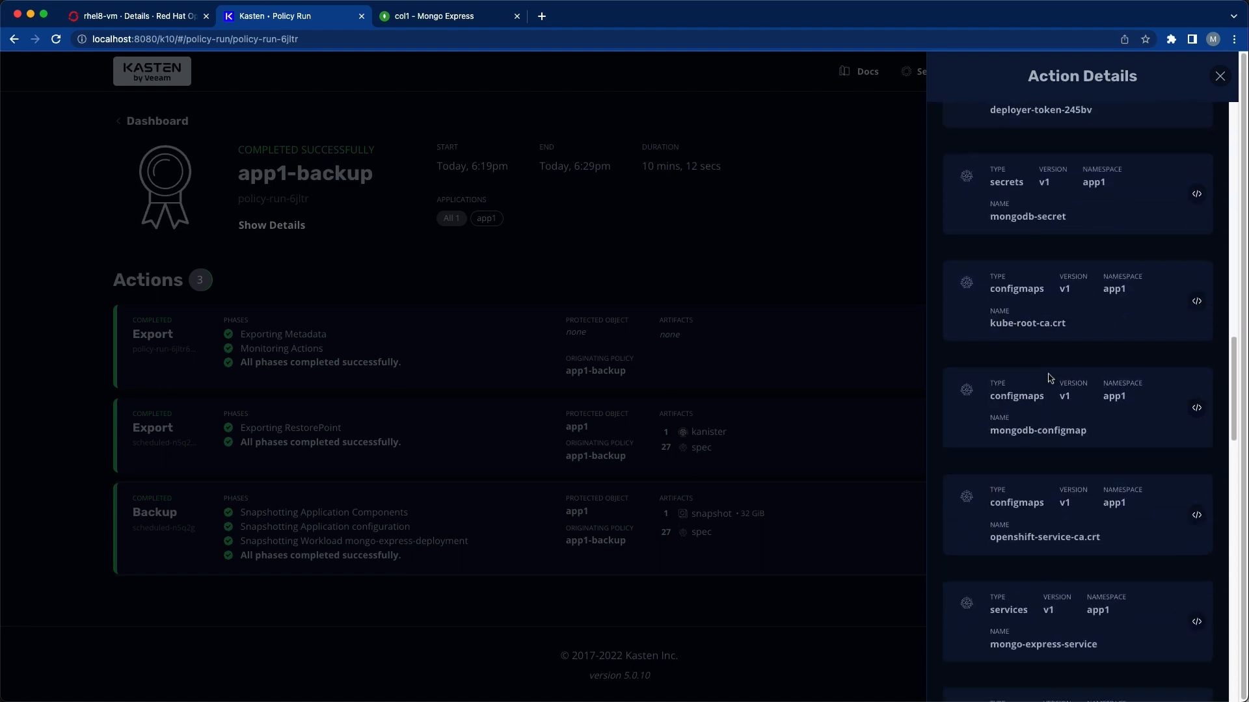
pyautogui.scroll(-3)
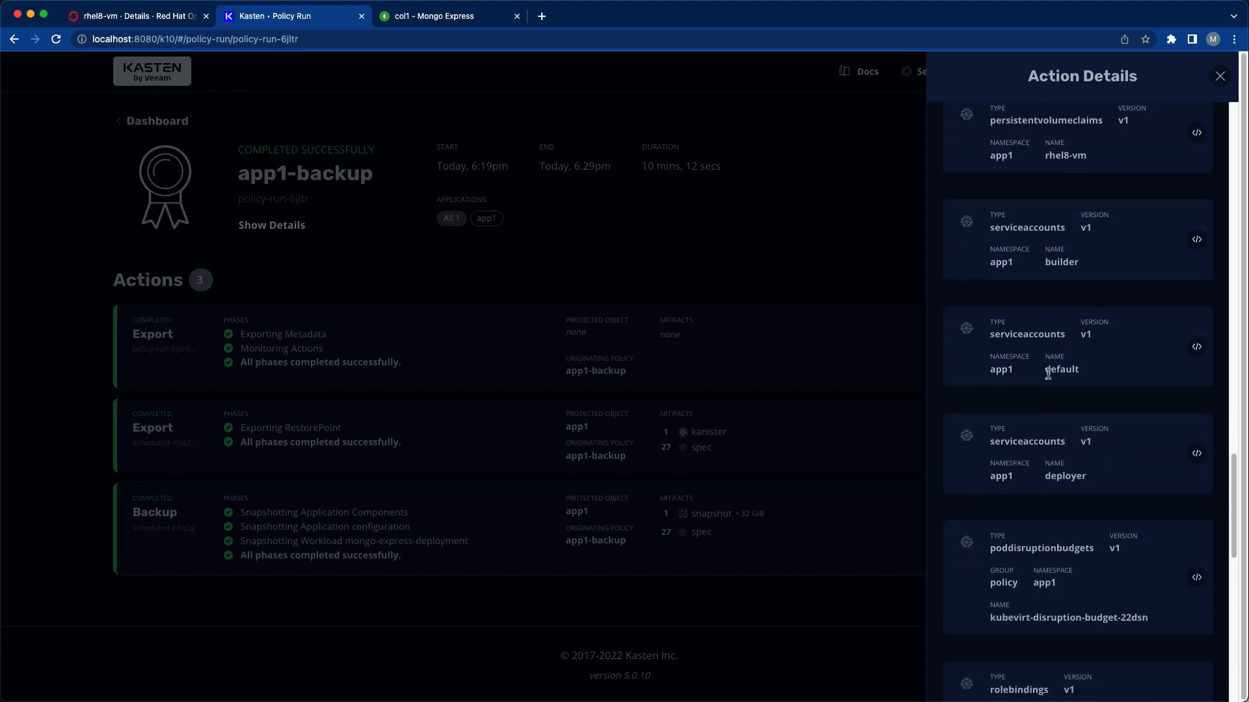
pyautogui.scroll(-3)
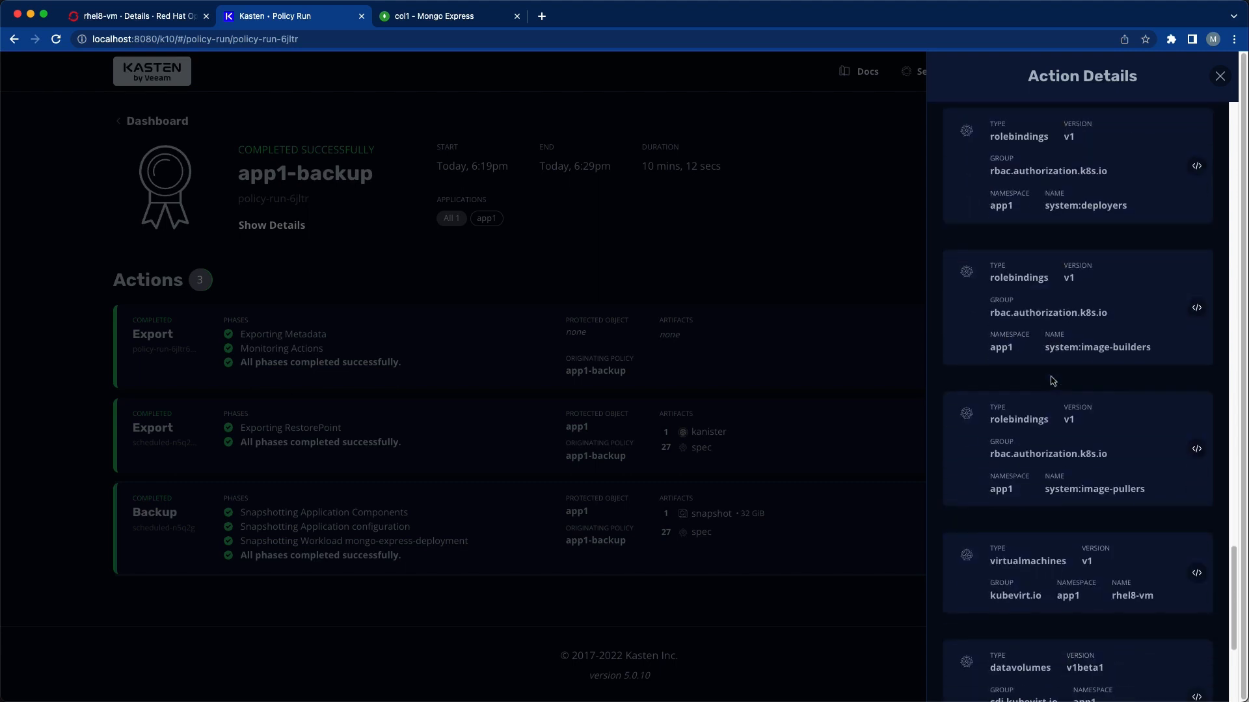
pyautogui.scroll(-3)
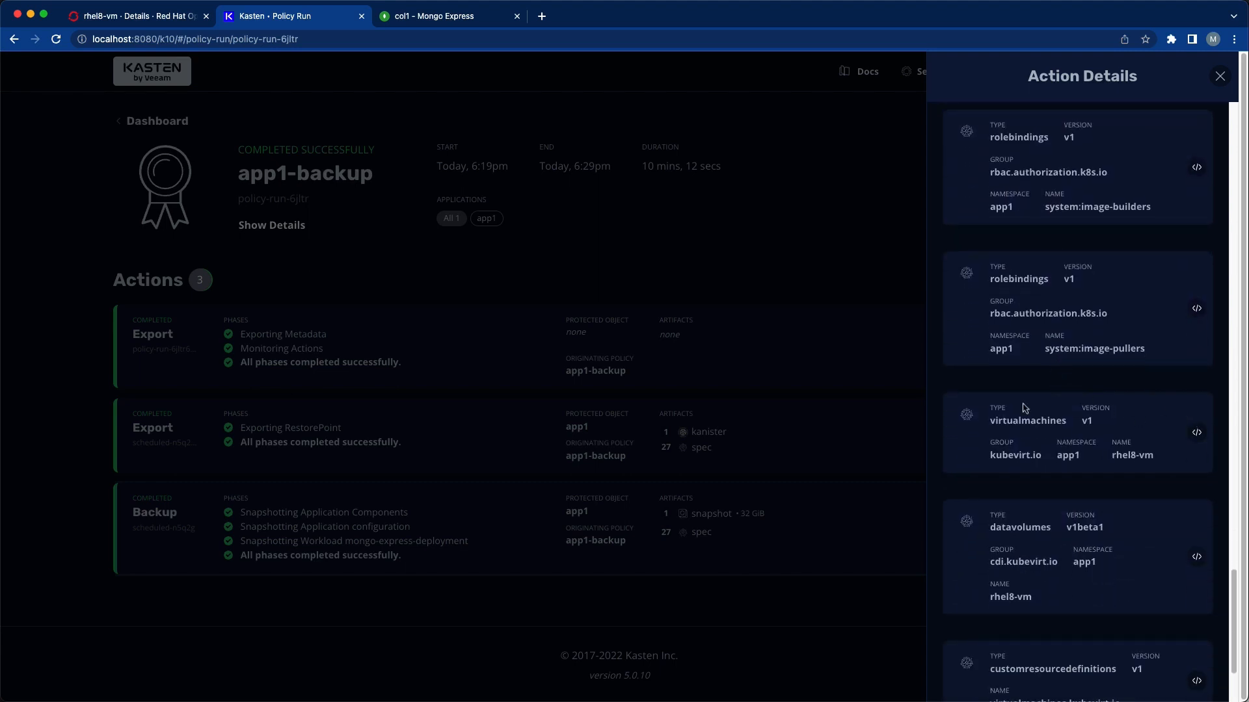
pyautogui.moveTo(740, 251)
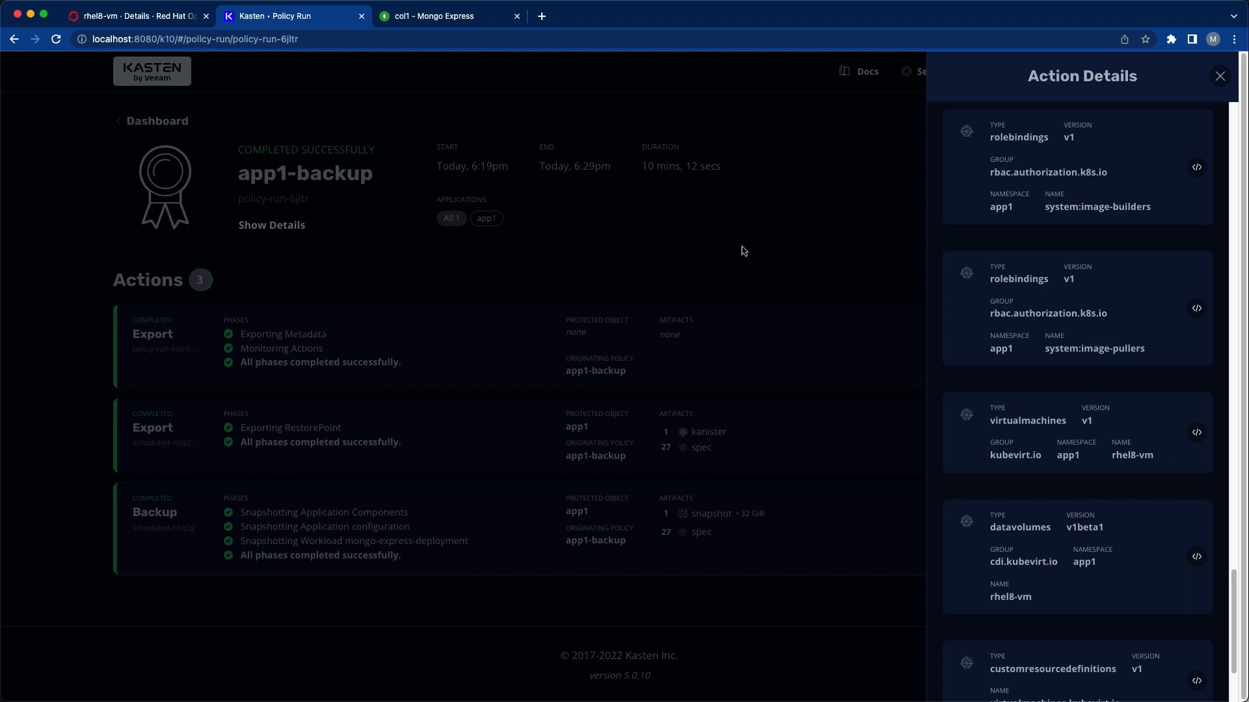
pyautogui.moveTo(1152, 109)
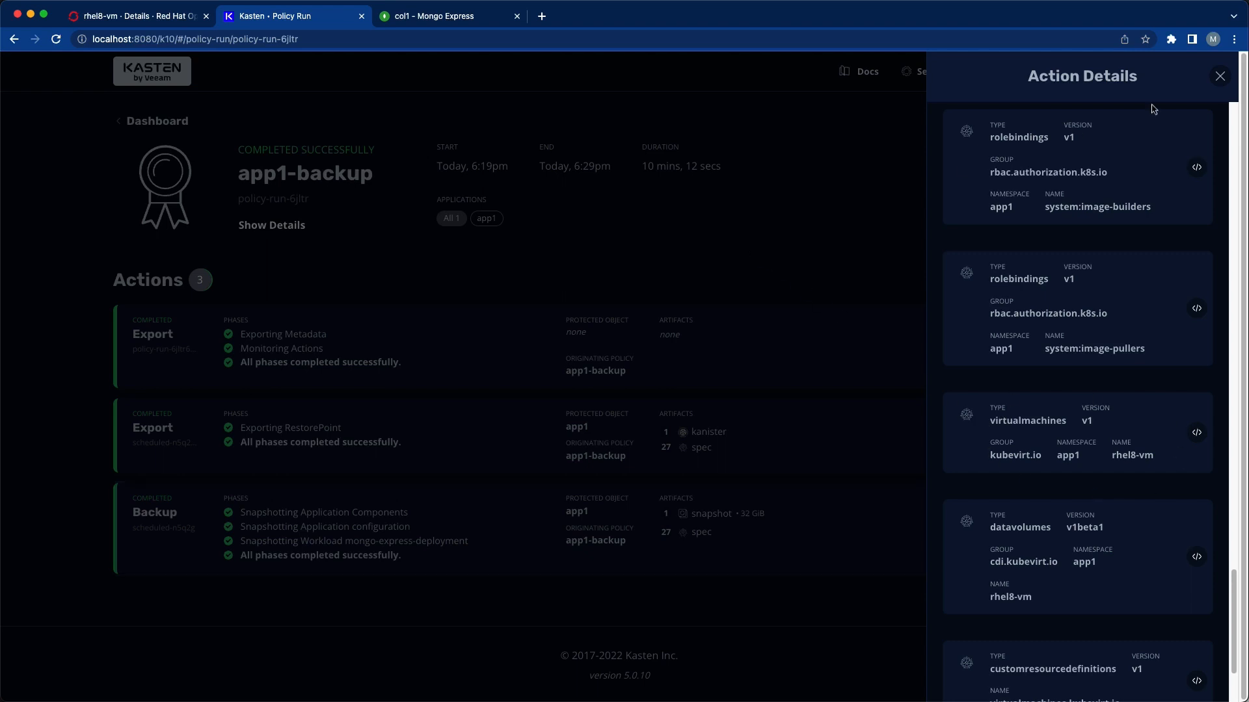
pyautogui.click(1219, 75)
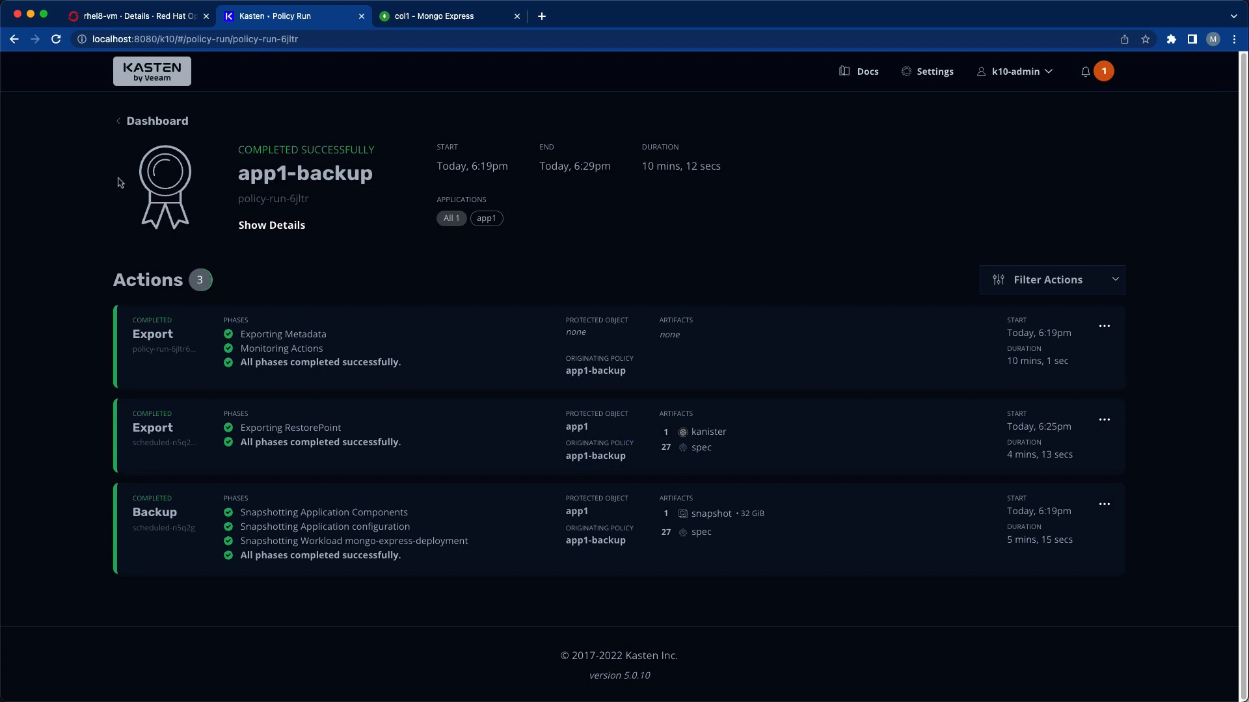
# - Start a restore of app1 from its Applications card
pyautogui.click(156, 120)
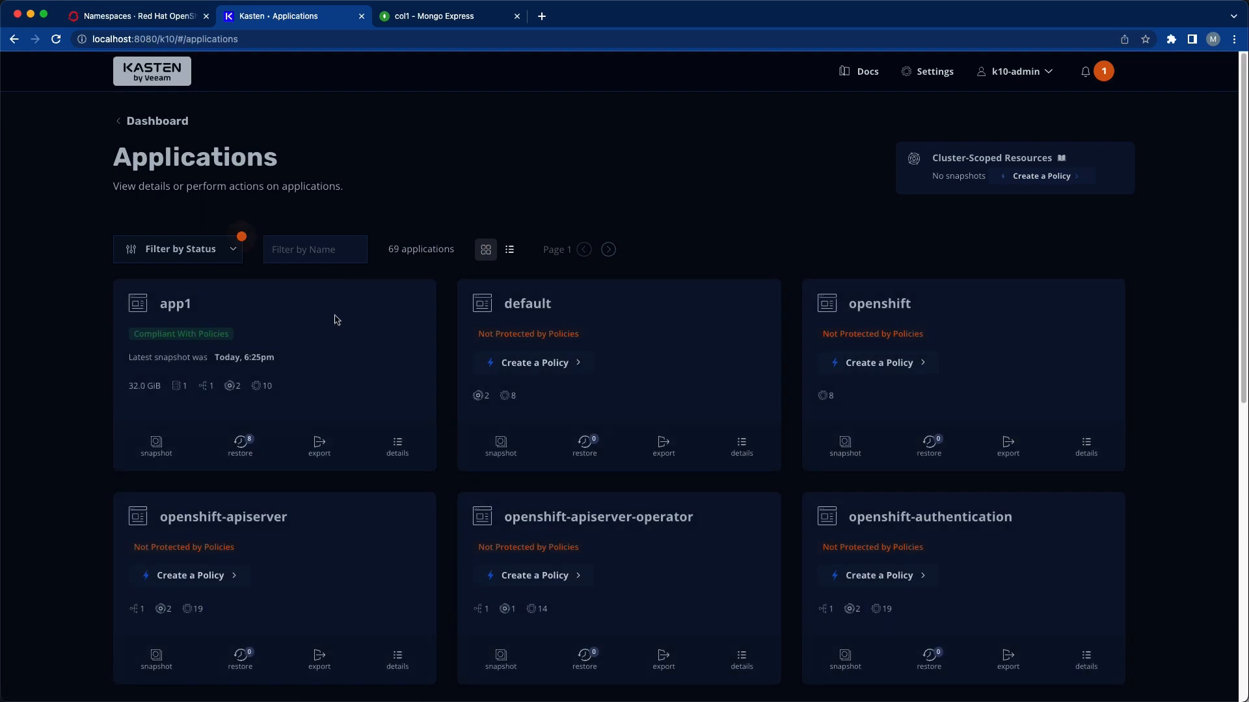
pyautogui.moveTo(240, 446)
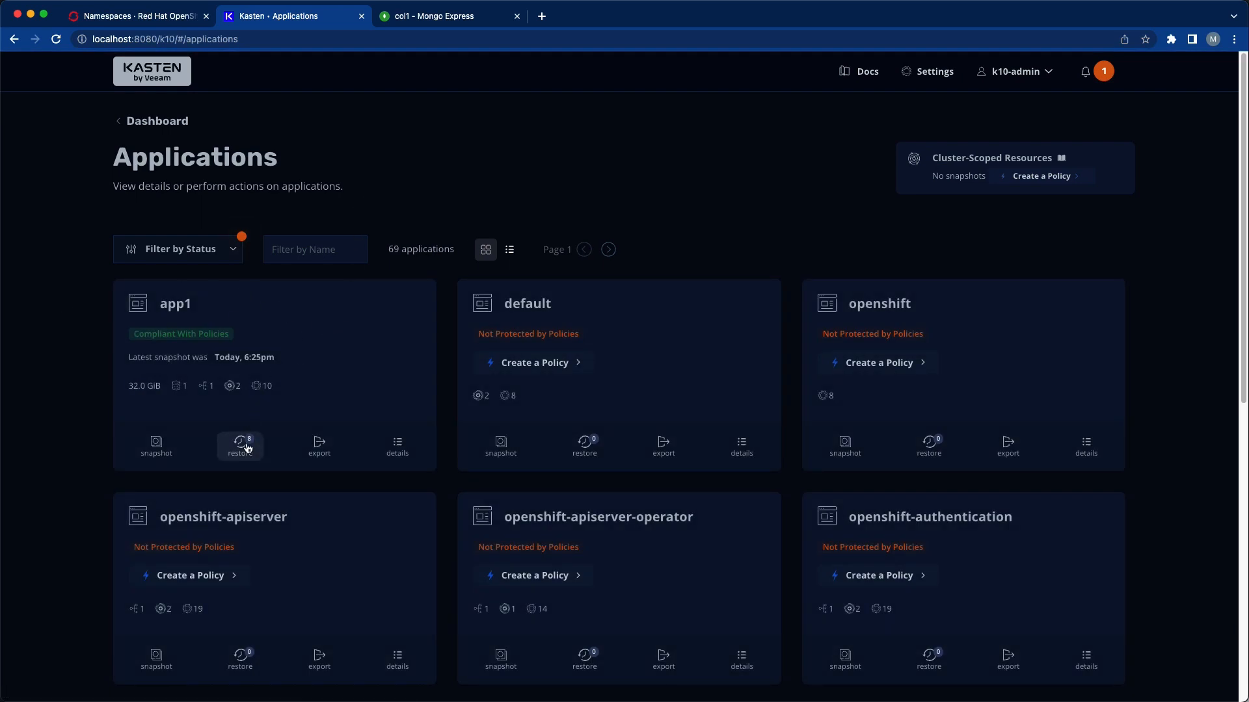
pyautogui.click(240, 446)
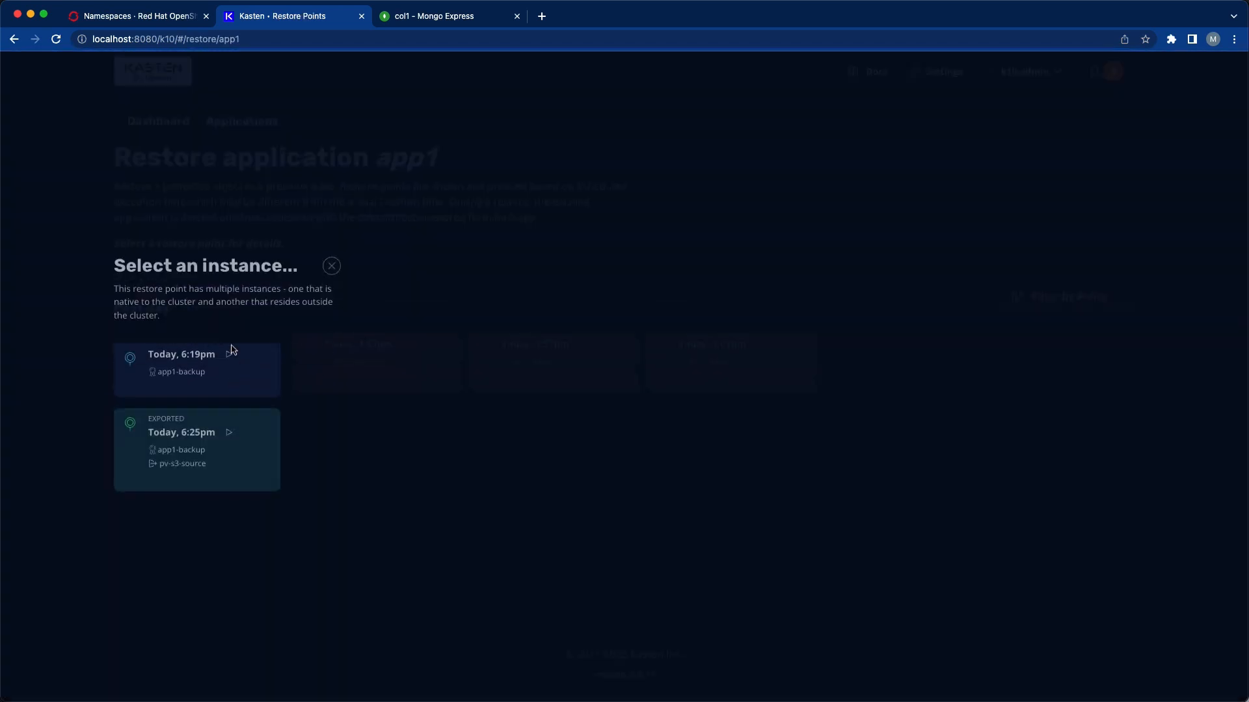
# - Select the Today 6:19pm restore point and create the new app1-clone namespace
pyautogui.click(196, 370)
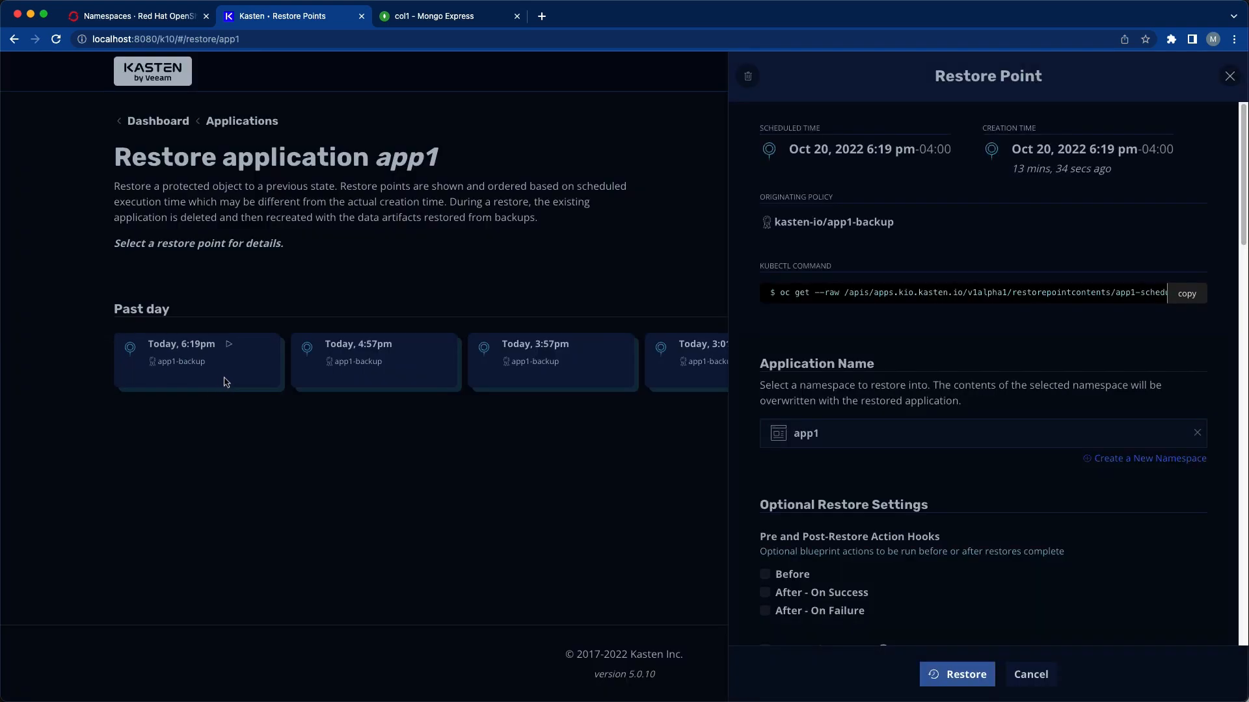
pyautogui.click(1149, 458)
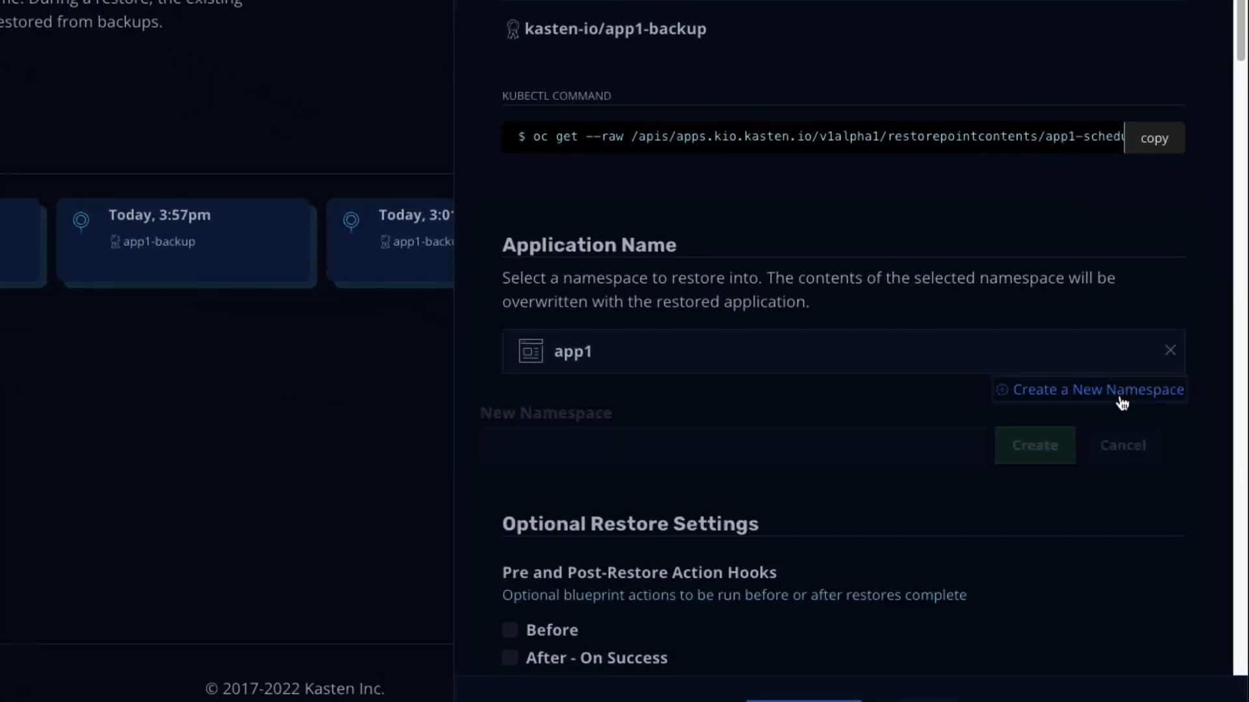
pyautogui.write('app')
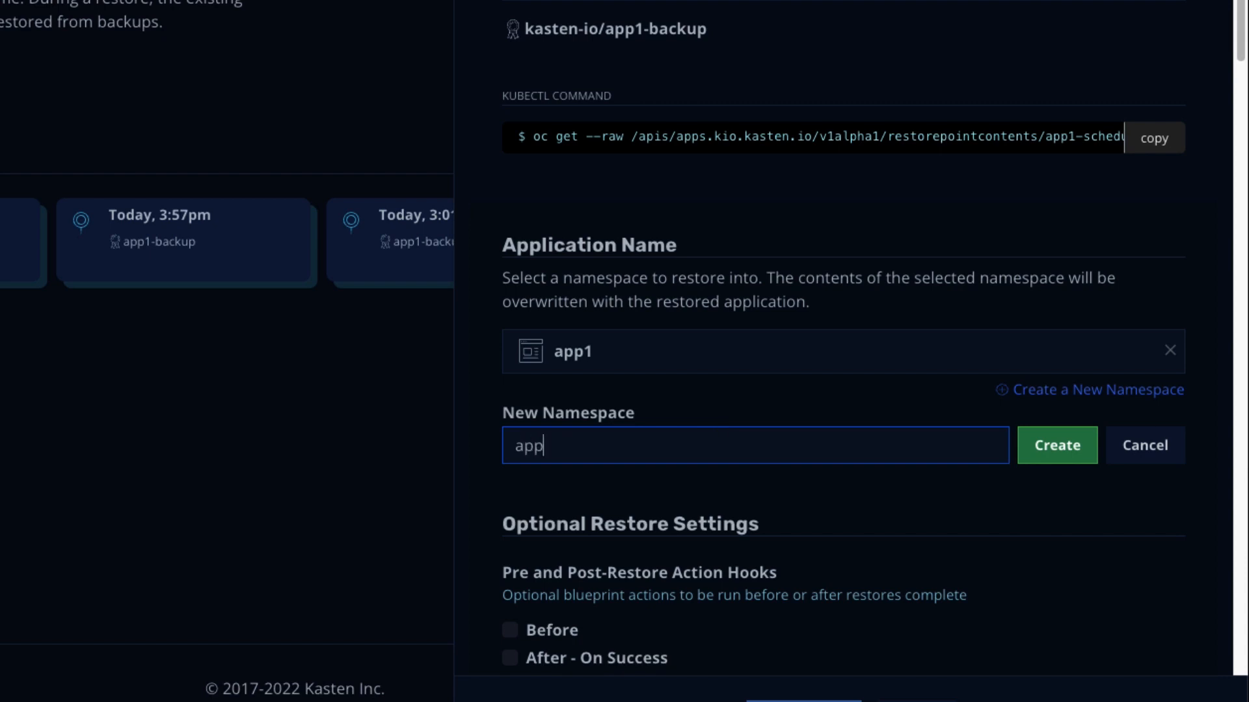
pyautogui.write('1-cloner')
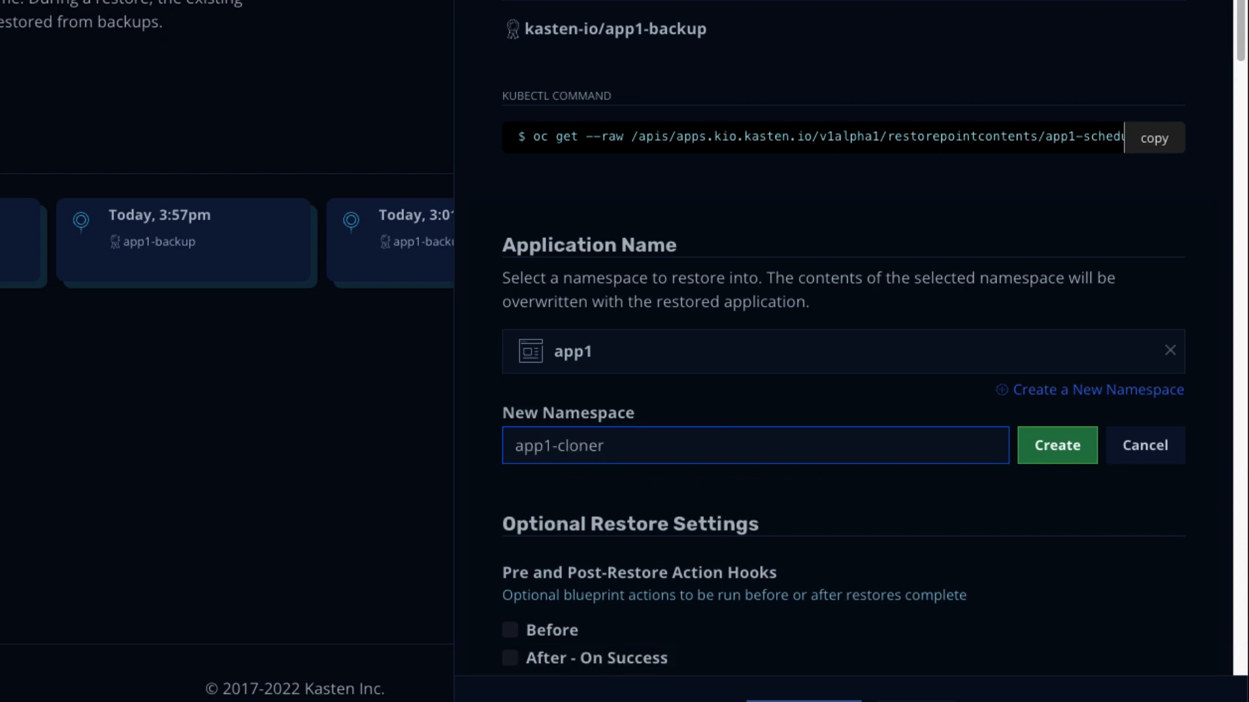
pyautogui.click(1056, 445)
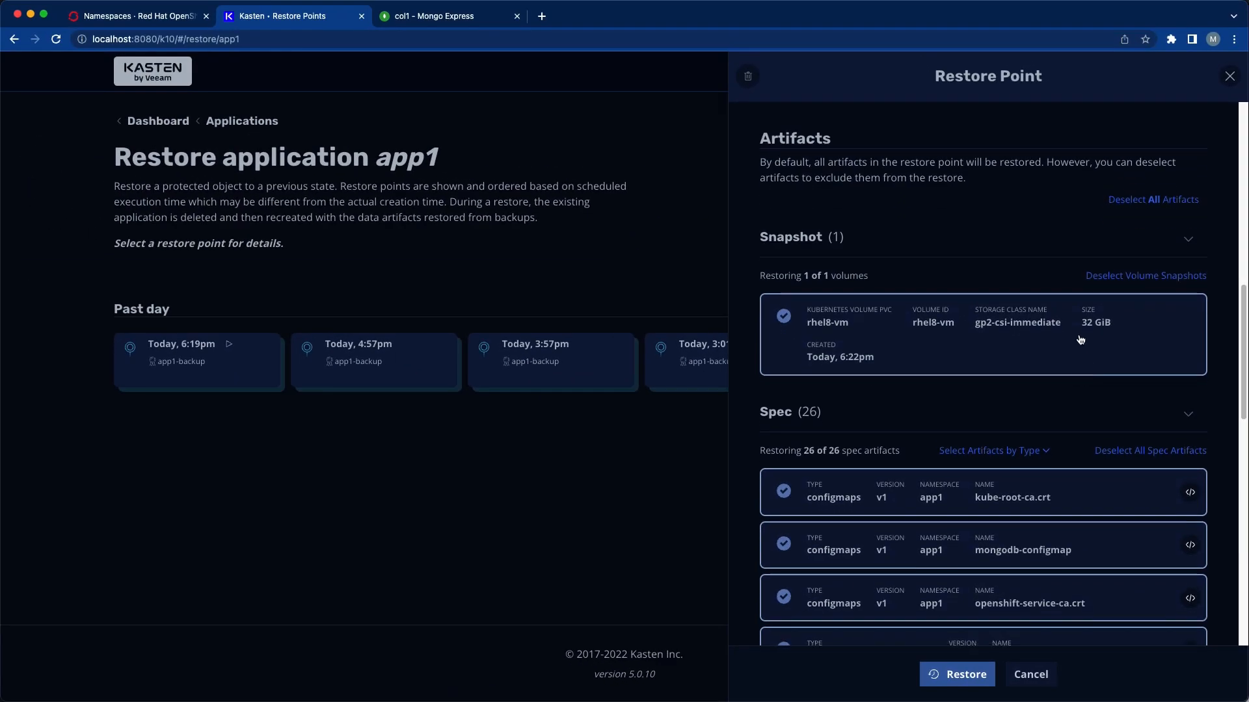
# - Review the artifacts, then confirm restoring app1 into app1-clone
pyautogui.scroll(-3)
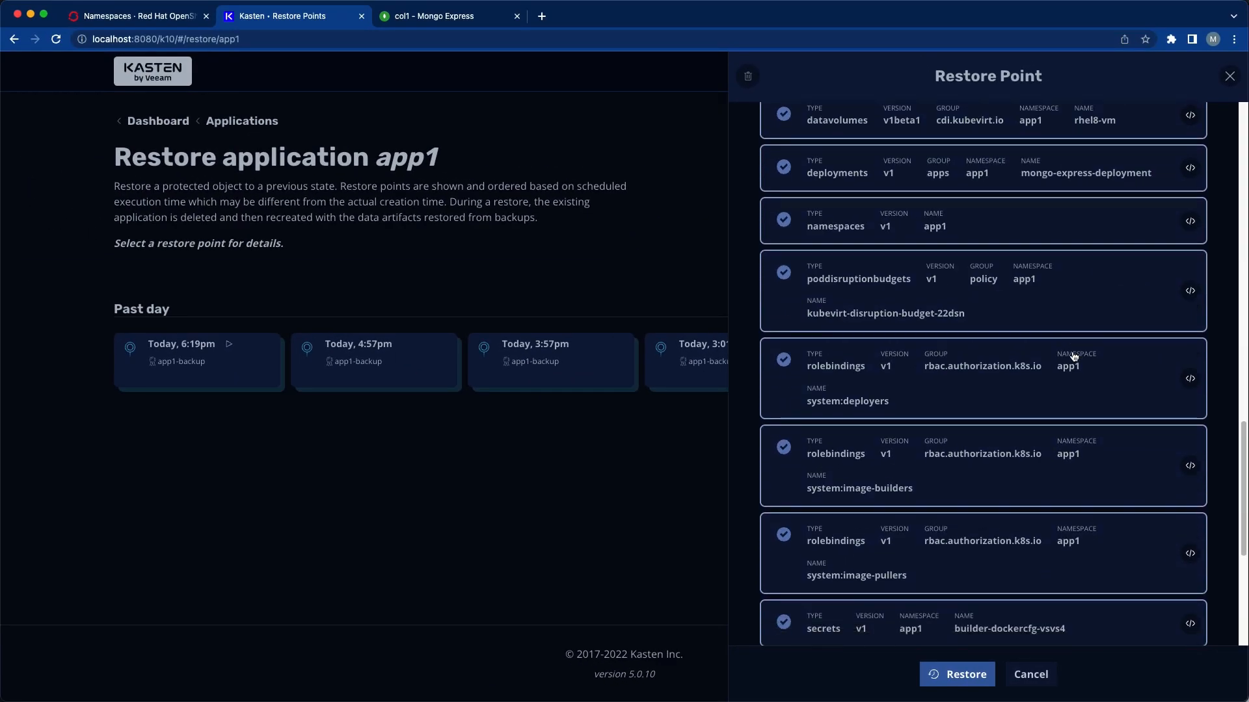
pyautogui.scroll(-3)
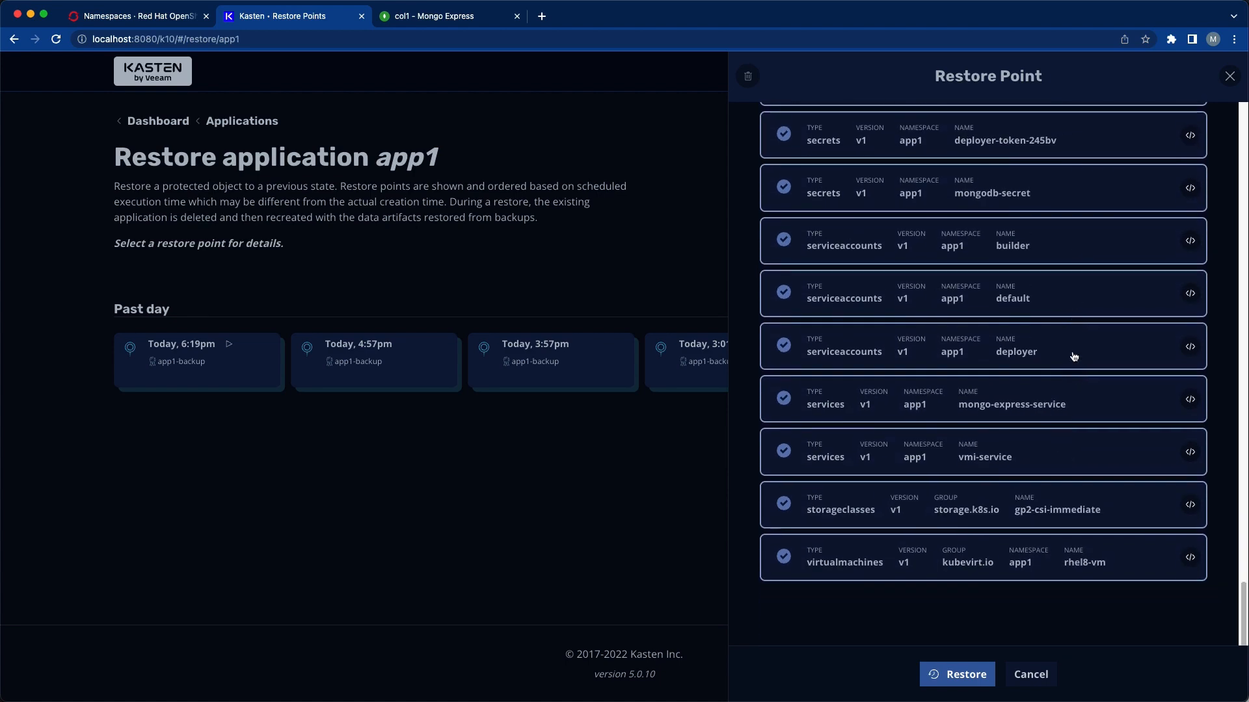
pyautogui.scroll(-3)
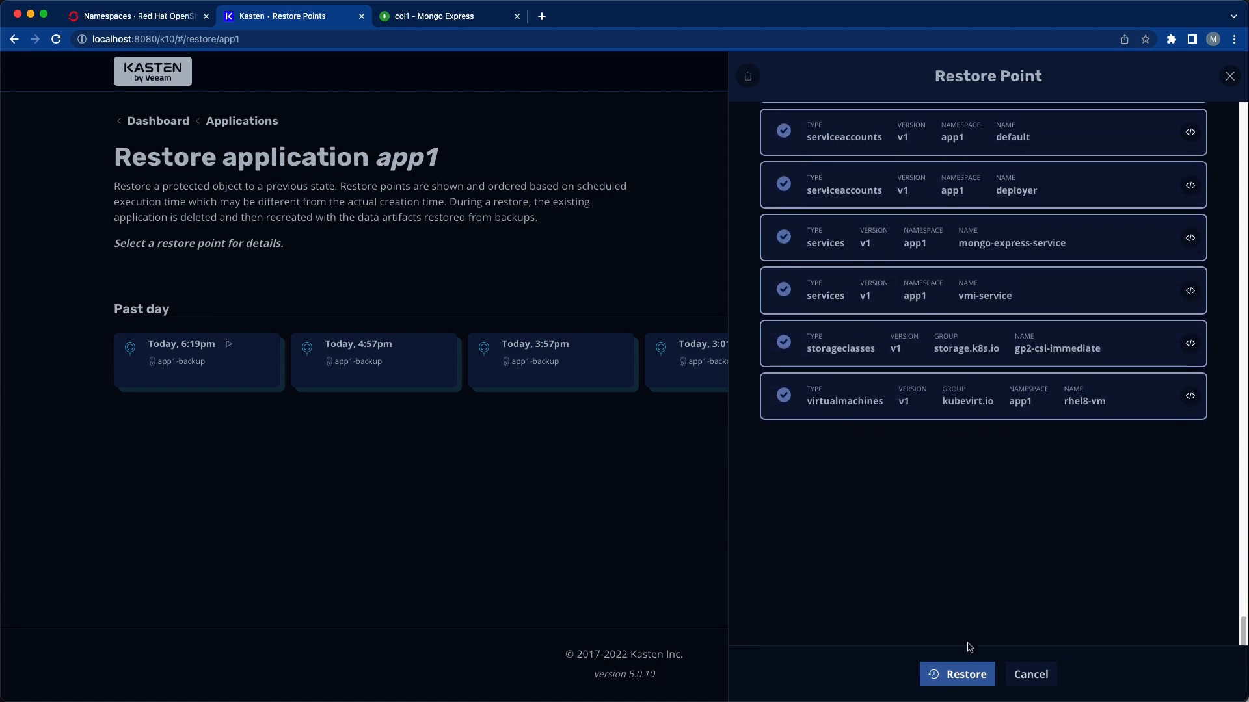
pyautogui.click(965, 674)
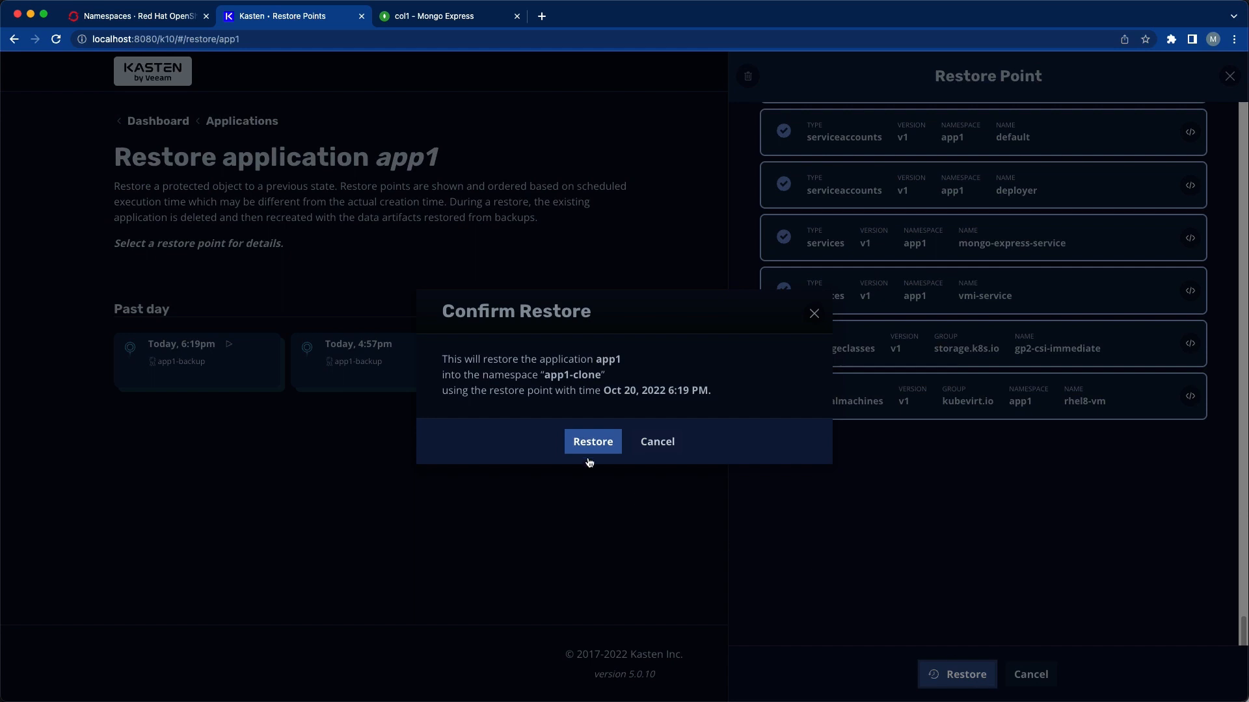
pyautogui.click(592, 441)
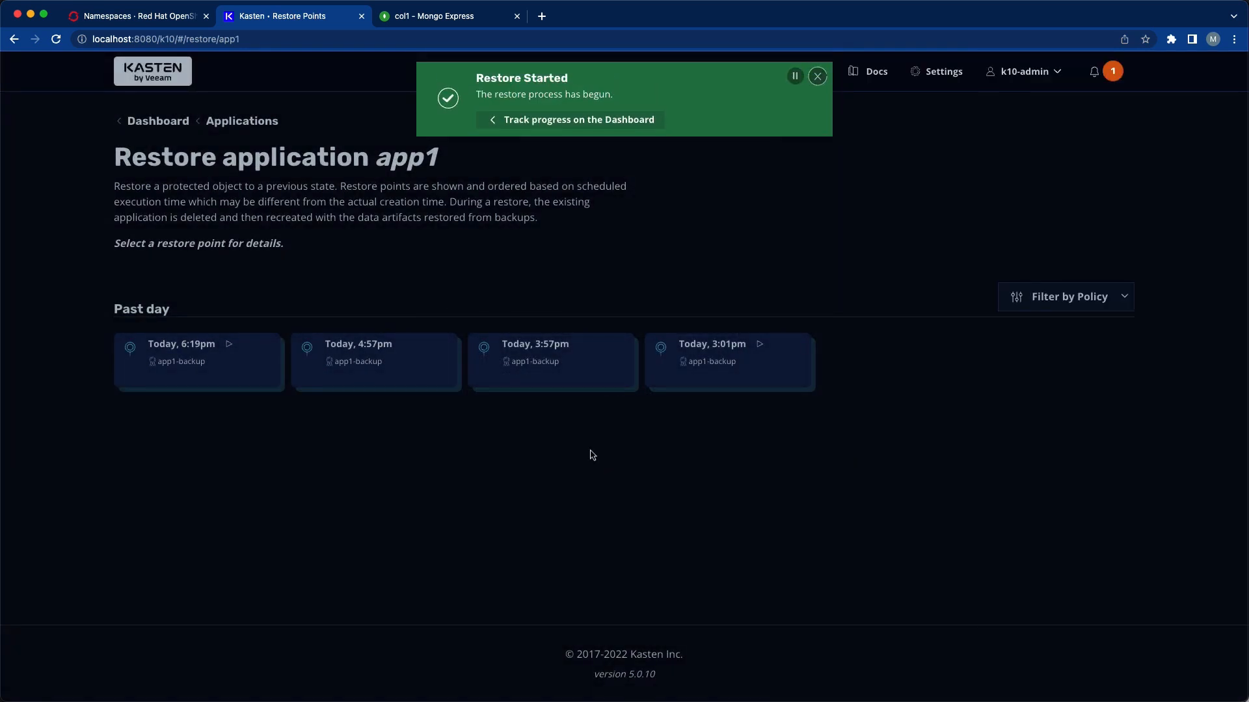
# - Follow the app1-clone restore on the dashboard until it completes successfully in 12 seconds
pyautogui.click(816, 76)
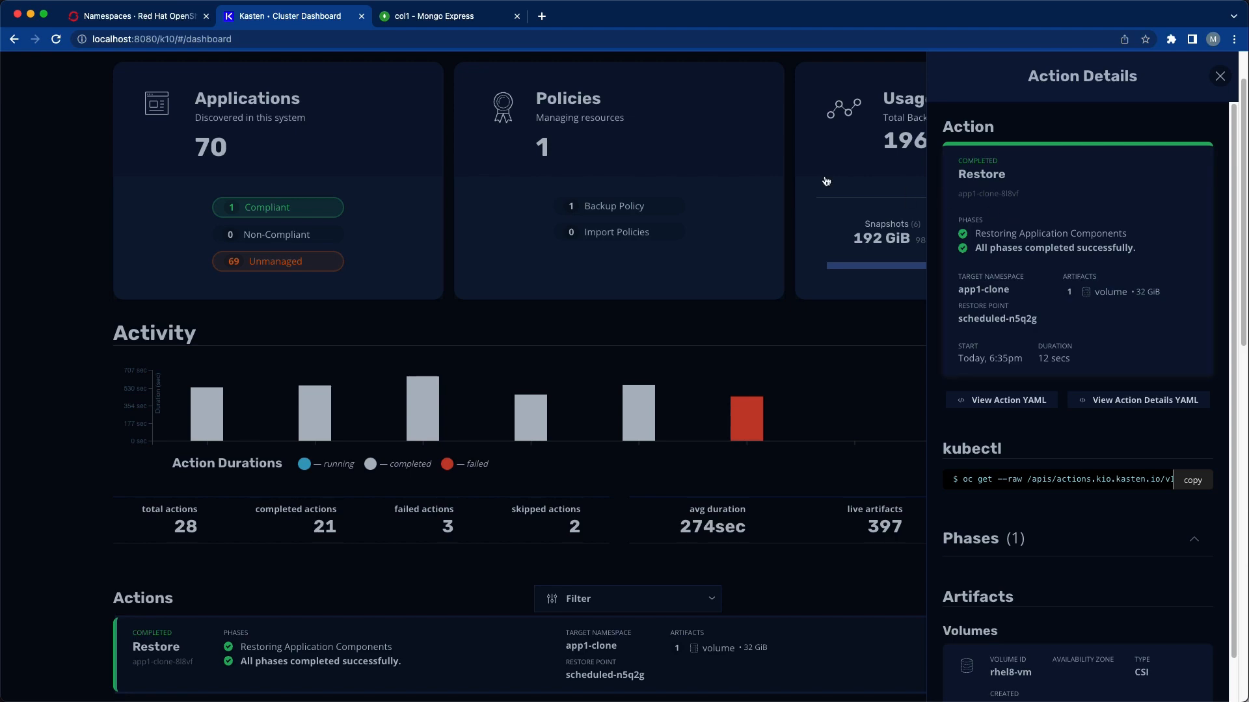
pyautogui.click(135, 15)
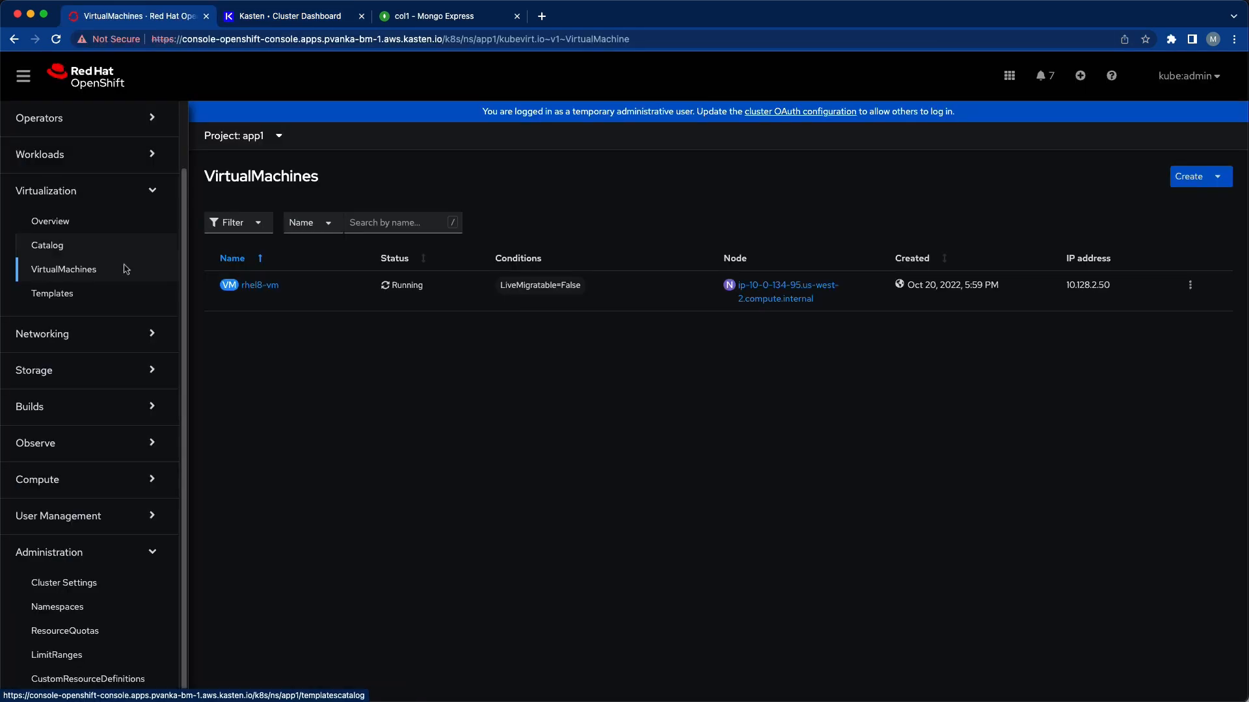
# - Show VirtualMachines for All Projects, revealing rhel8-vm running in app1 and app1-clone
pyautogui.click(244, 135)
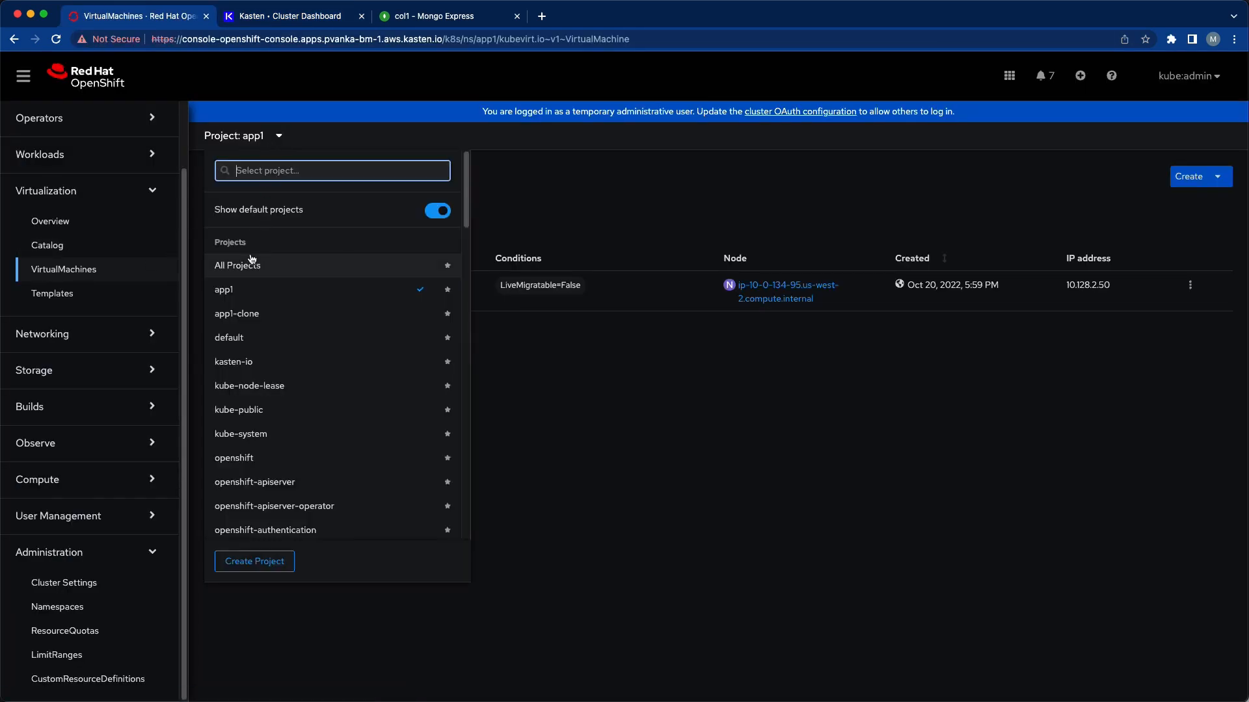
pyautogui.click(237, 265)
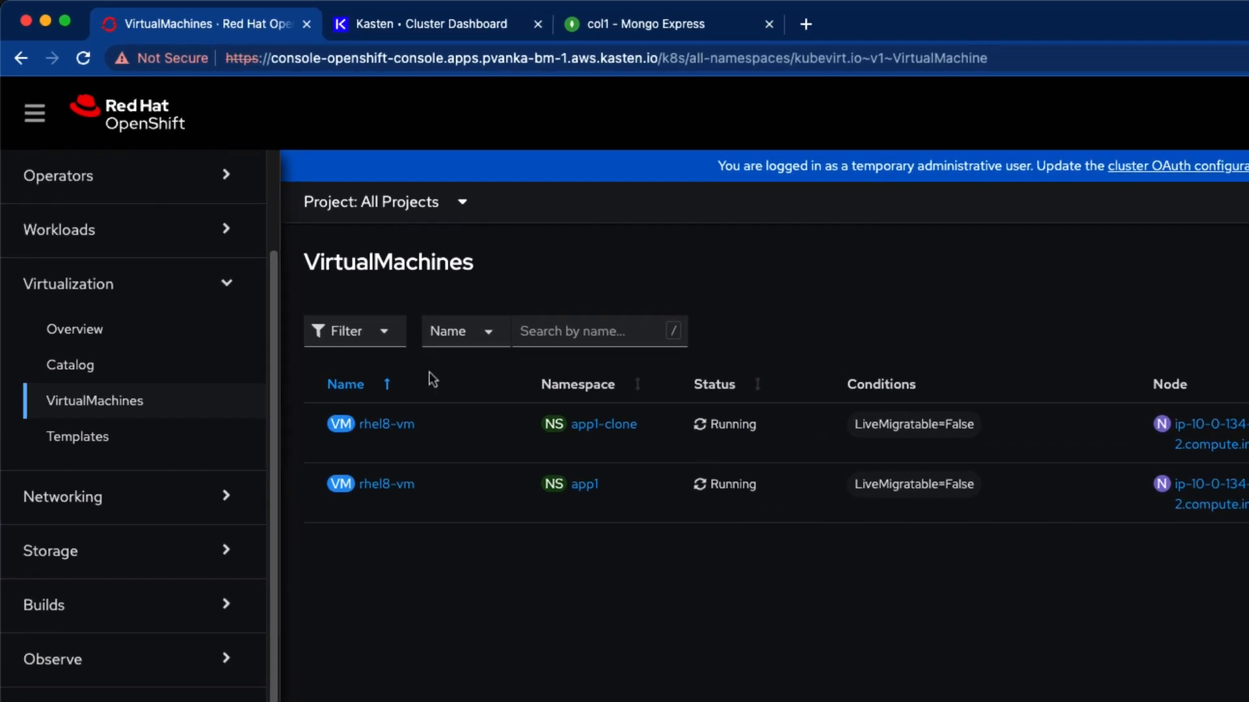
pyautogui.click(383, 423)
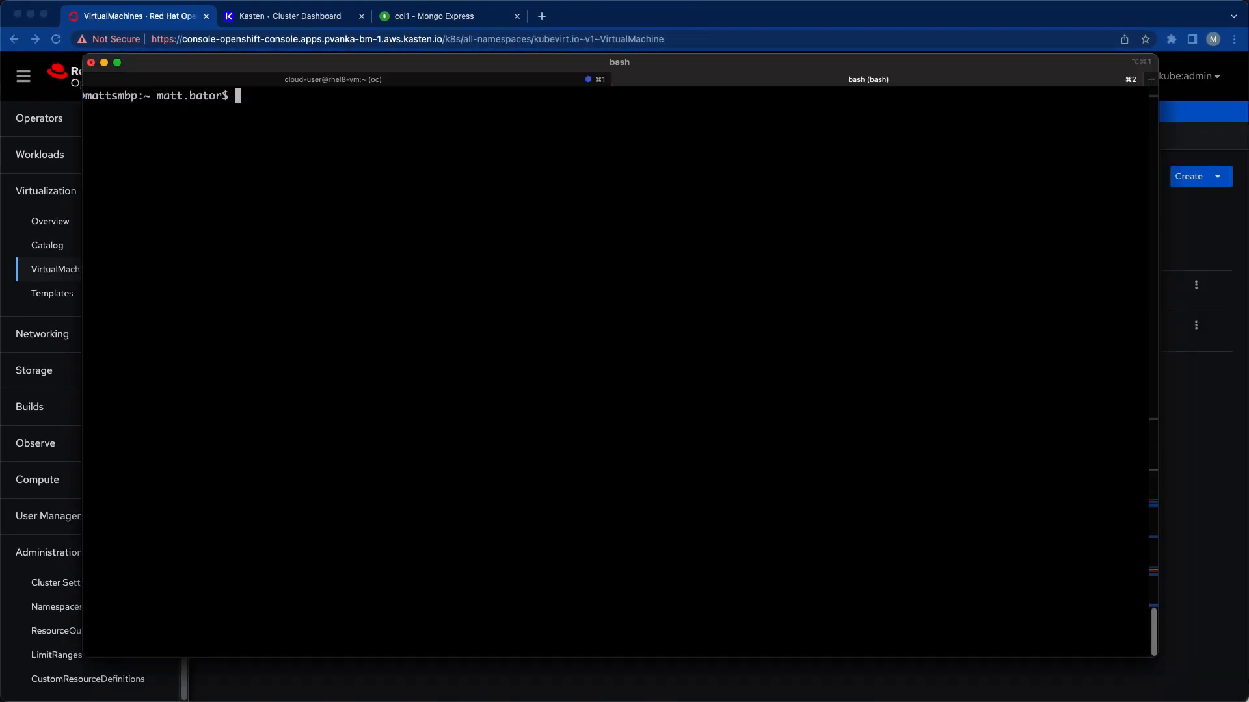
# - Run 'oc get all -n app1-clone' to confirm restored pods, services and rhel8-vm are running
pyautogui.write('oc get all -n app1')
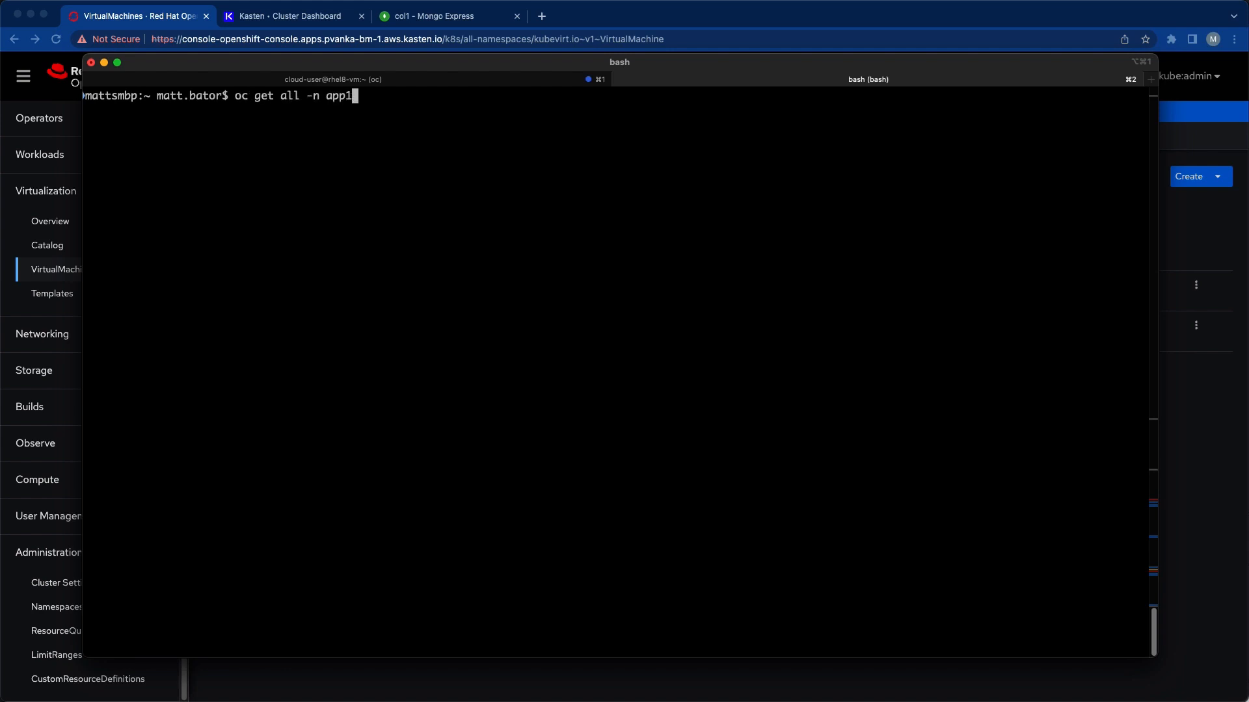
pyautogui.press('Return')
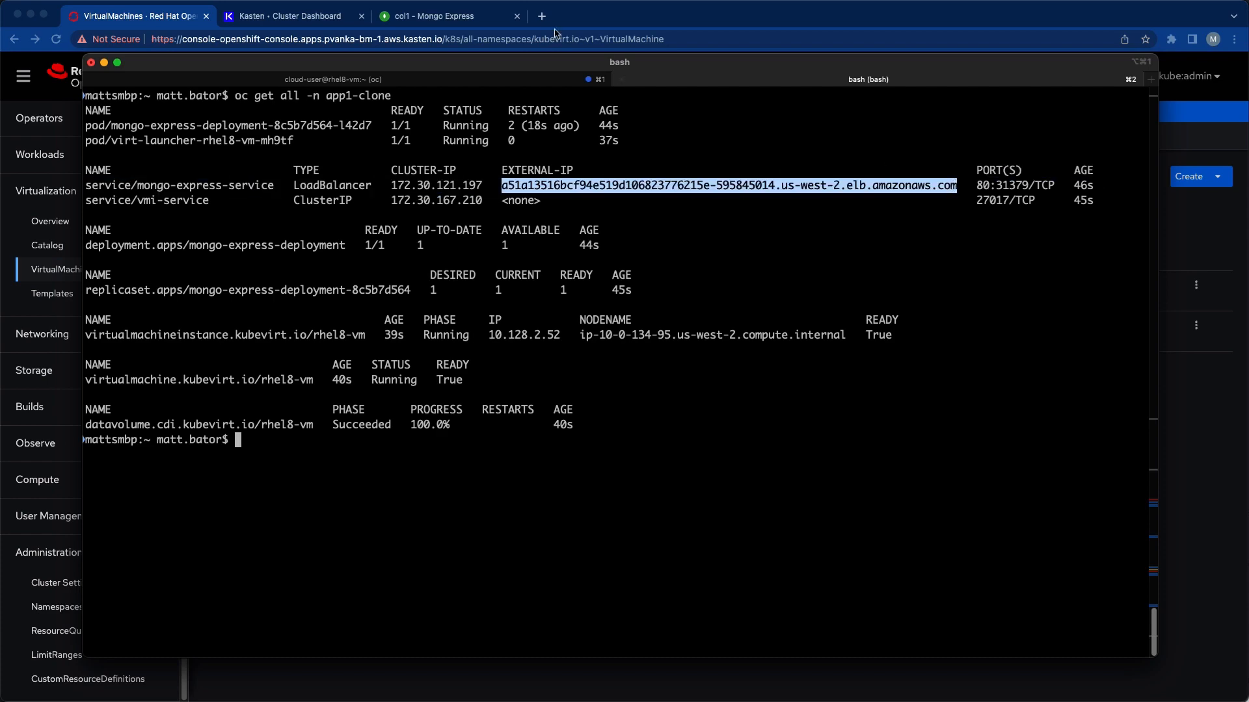
pyautogui.click(542, 15)
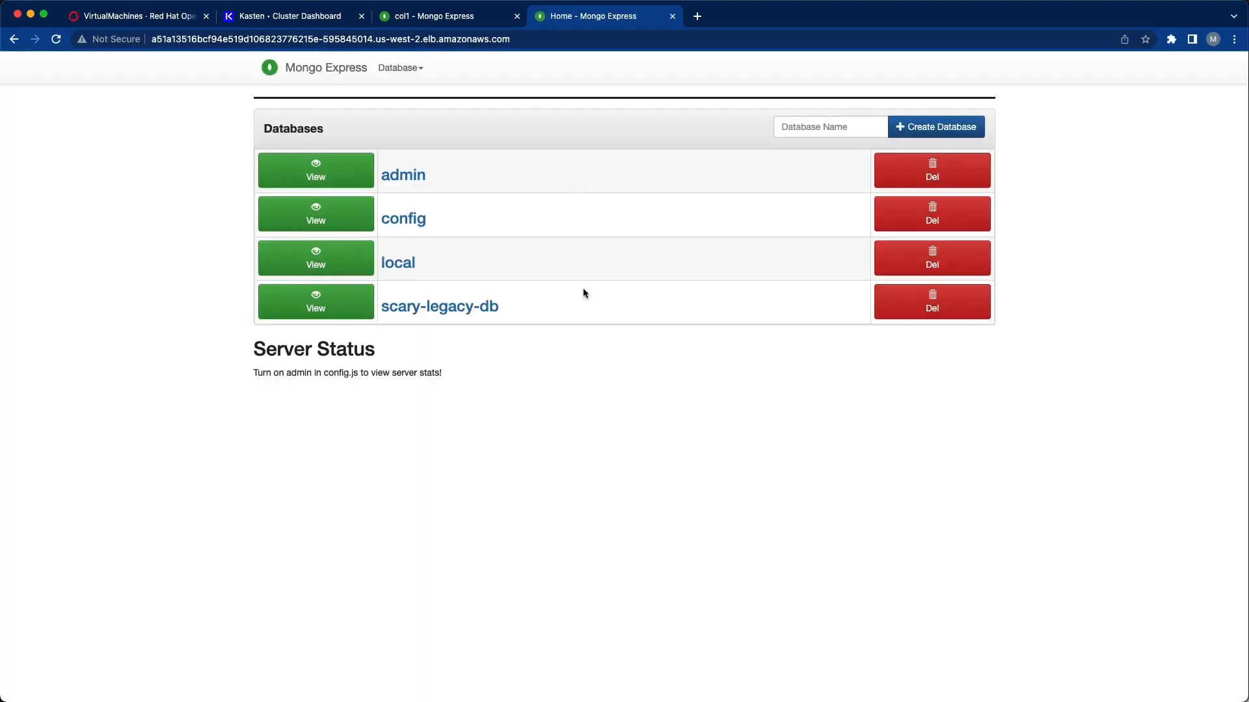
# - Open scary-legacy-db's col1 collection to see the six bike documents
pyautogui.click(439, 305)
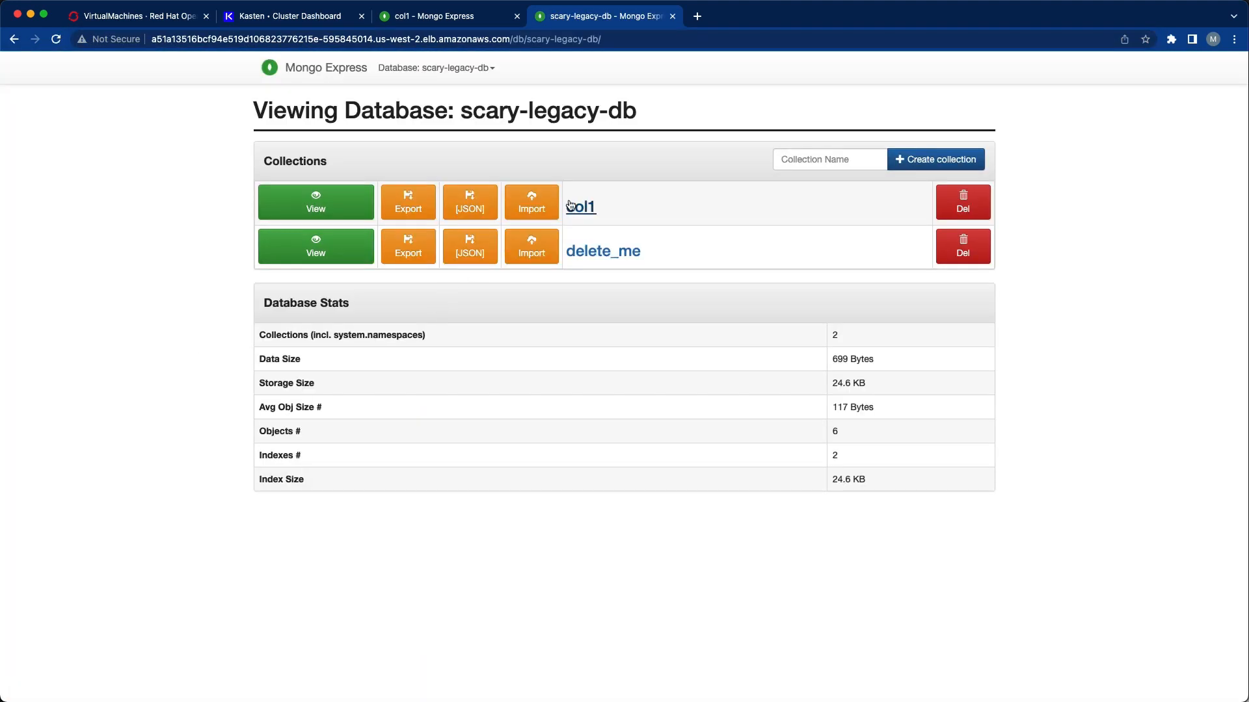
pyautogui.click(580, 206)
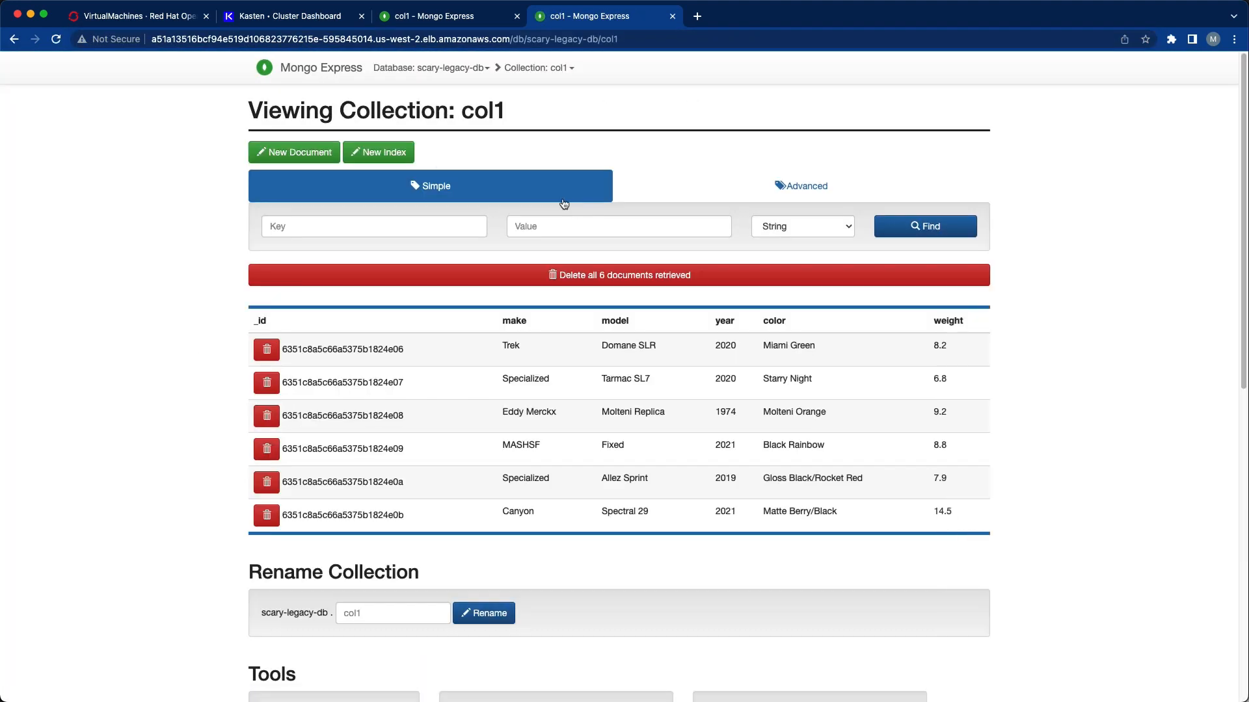